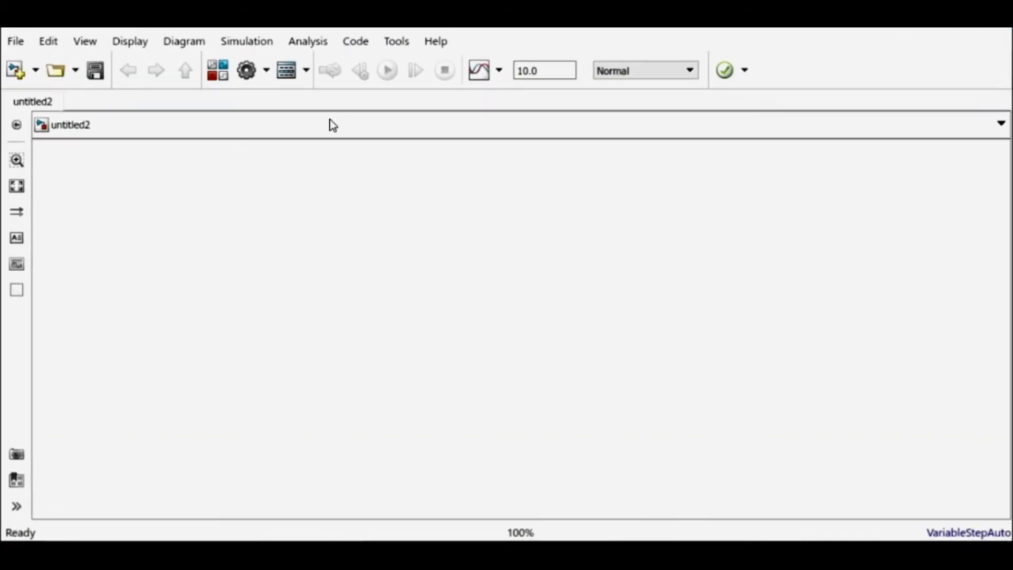
Step: Add an Asynchronous Machine SI Units block from Simscape Fundamental Blocks > Machines
click(218, 70)
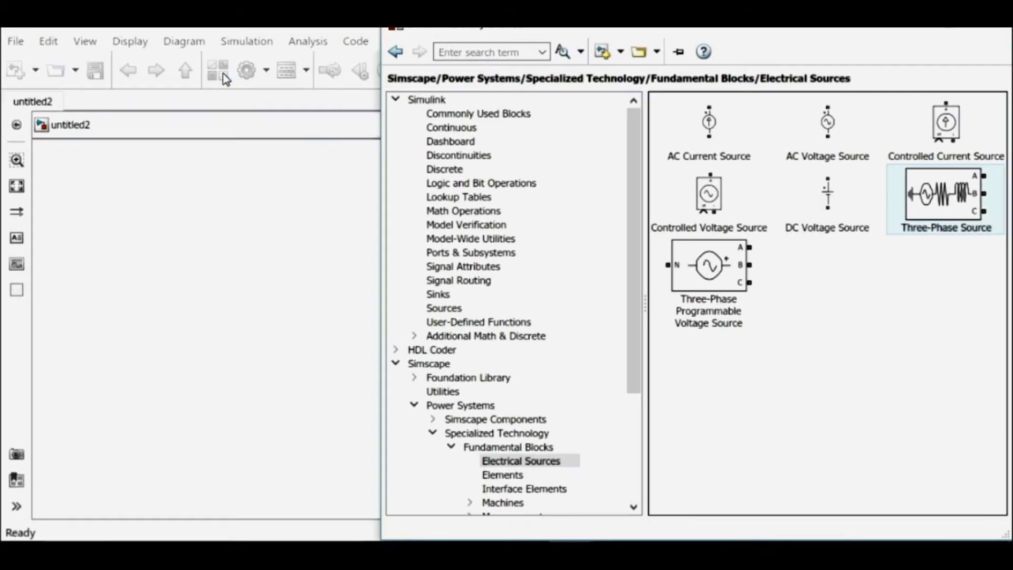
click(429, 363)
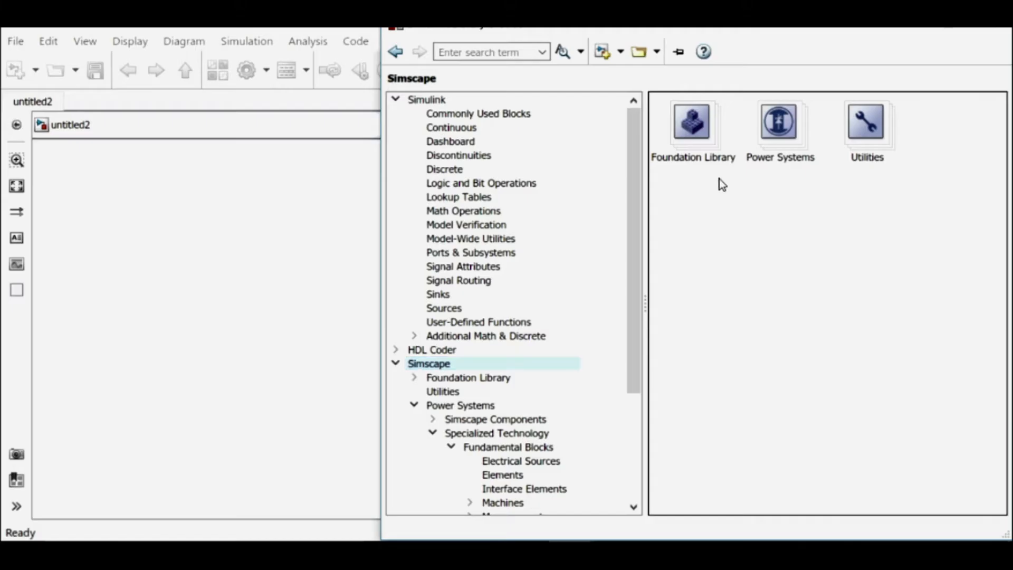
click(496, 432)
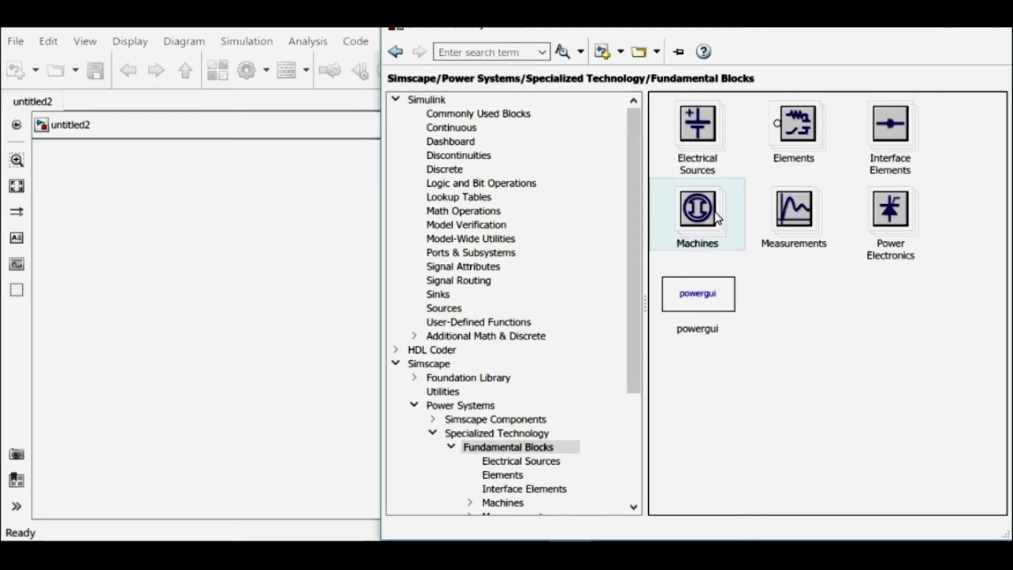
double_click(697, 208)
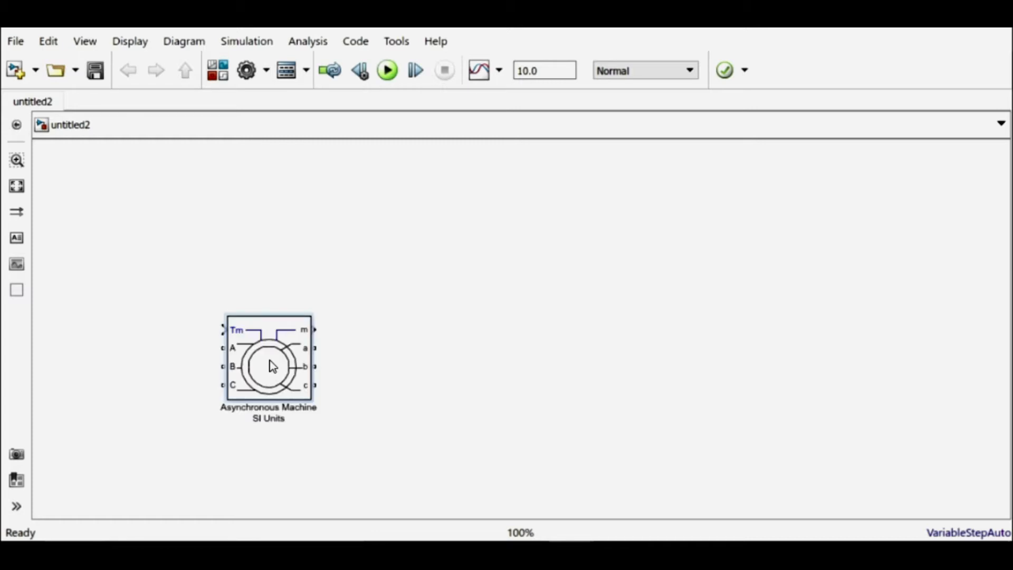
Step: Configure the machine: squirrel-cage, 5.4 HP 400 V 50 Hz 1430 RPM preset, speed input, stationary frame
double_click(268, 365)
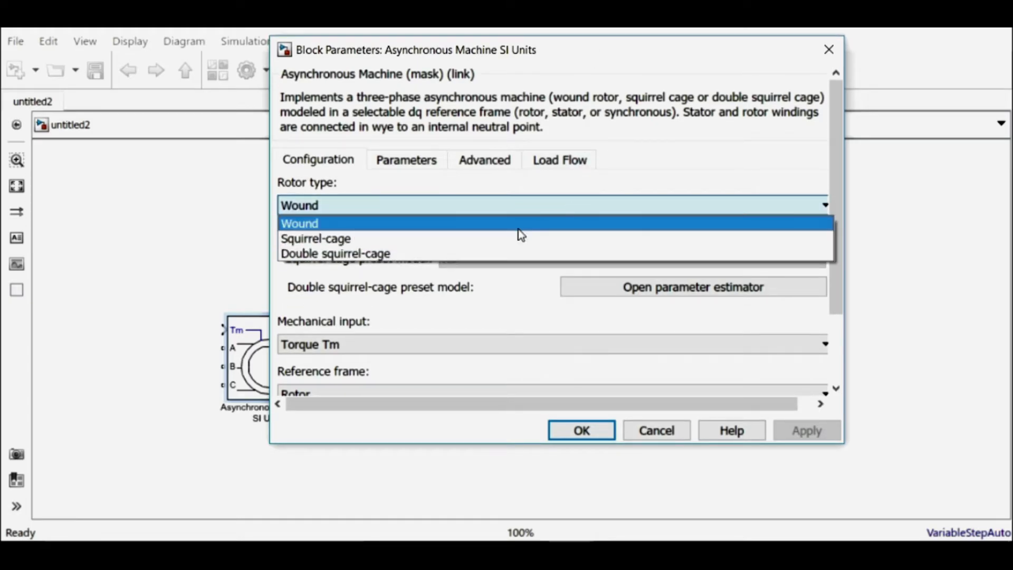
click(316, 238)
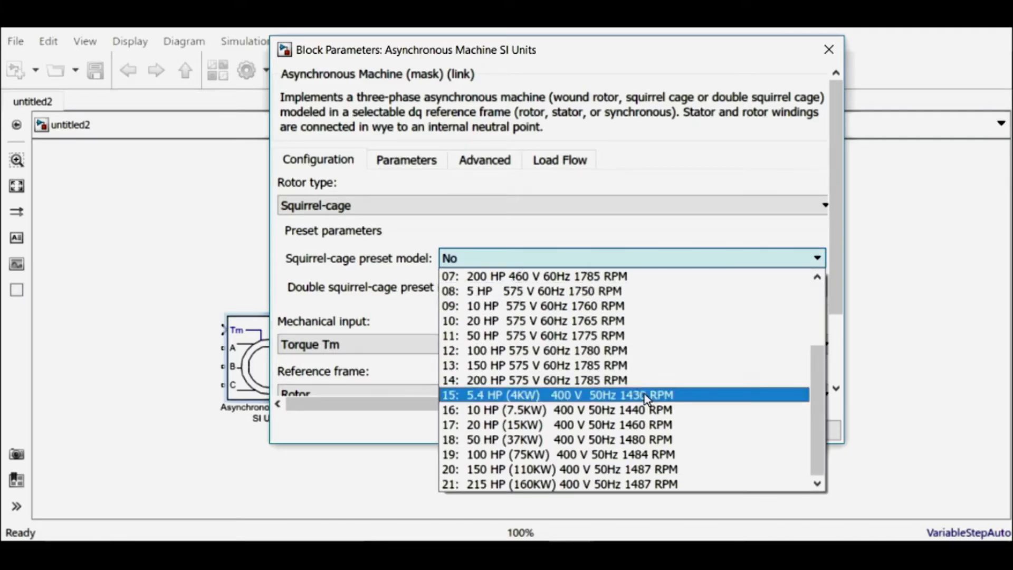
click(555, 395)
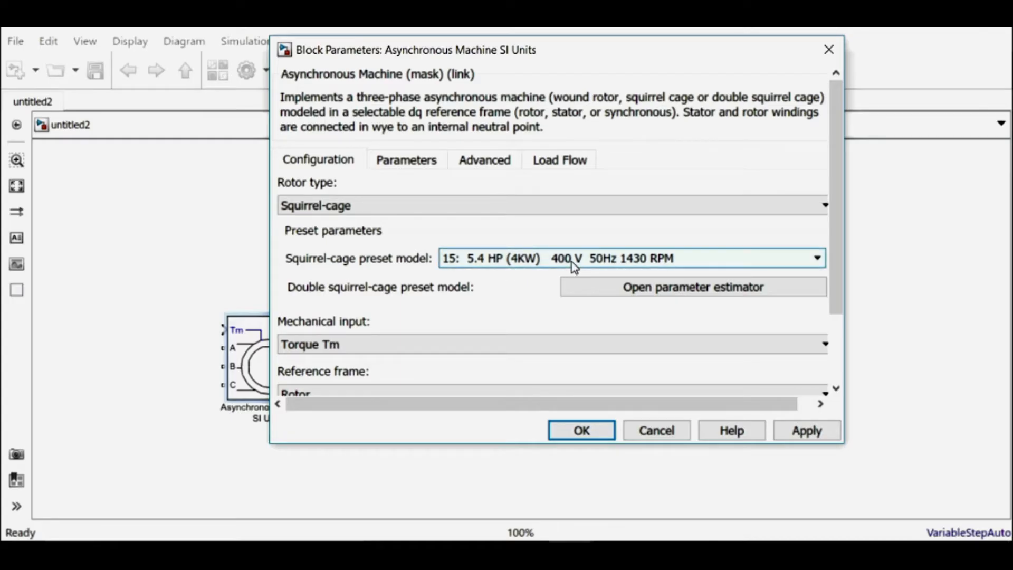
mouse_move(656, 271)
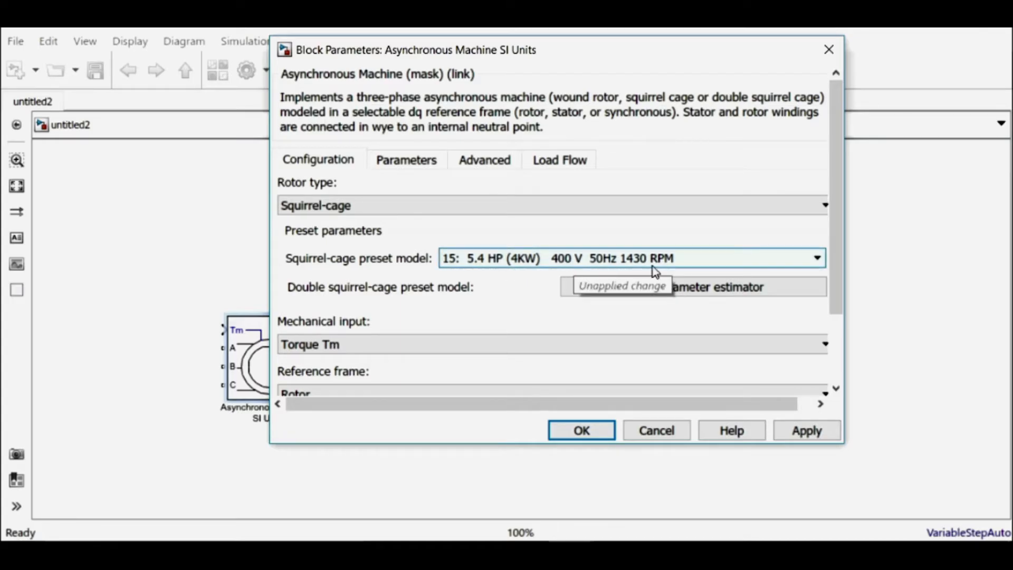
mouse_move(830, 273)
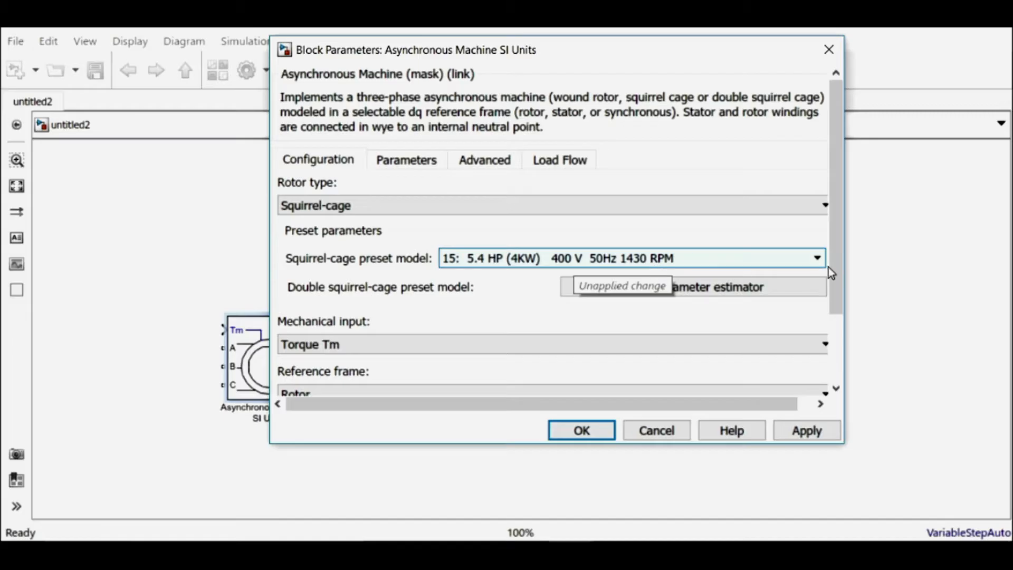
scroll(down, 3)
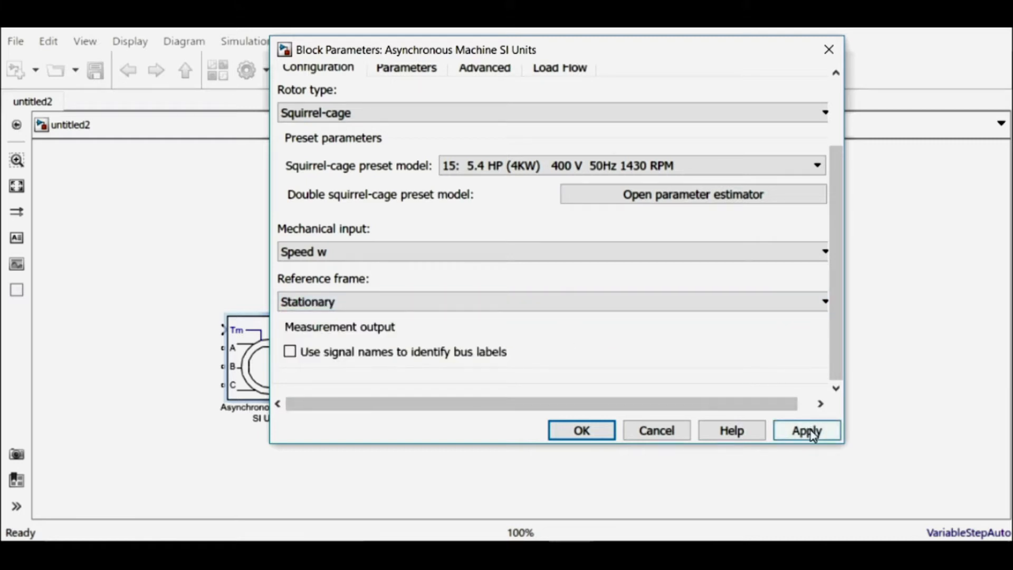
click(580, 430)
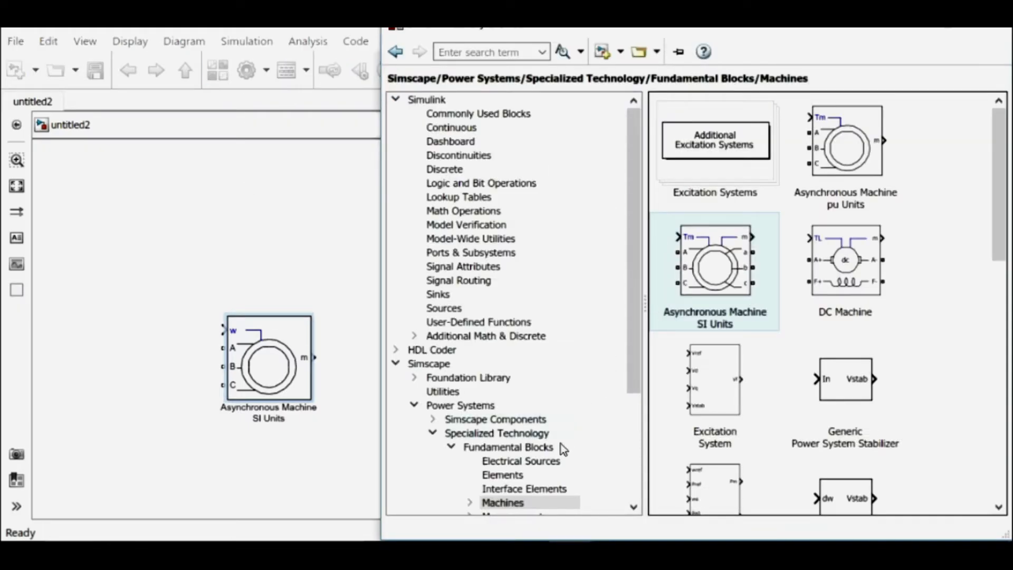
Step: Add a Three-Phase Source at 400 V, 50 Hz with internal impedance turned off
click(521, 461)
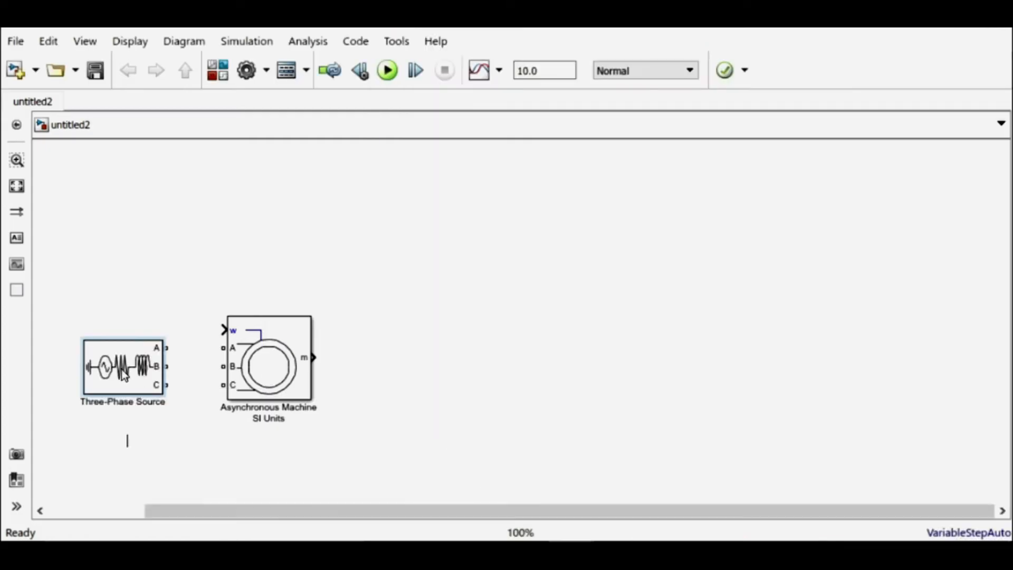
double_click(122, 367)
text(4)
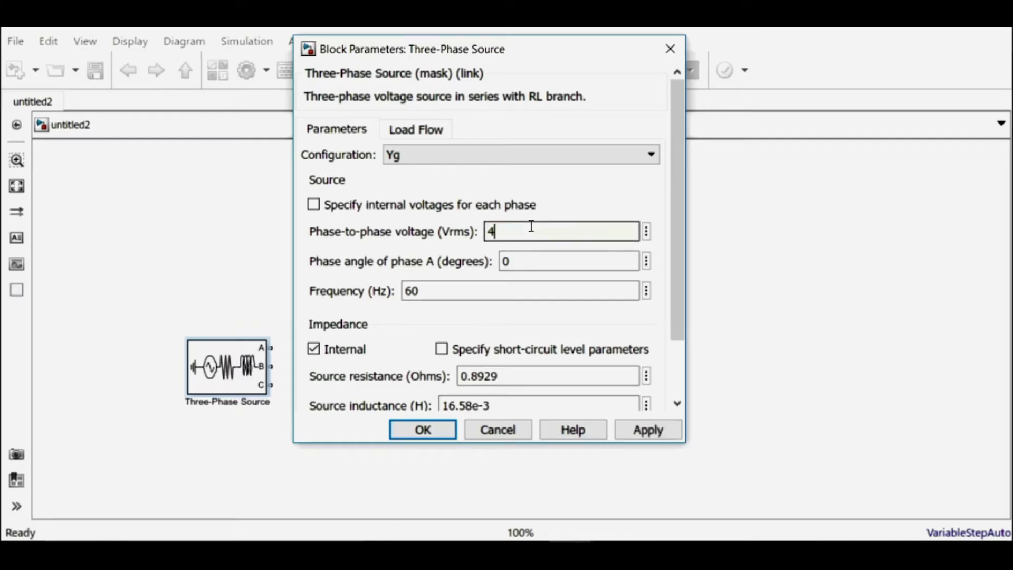
text(00)
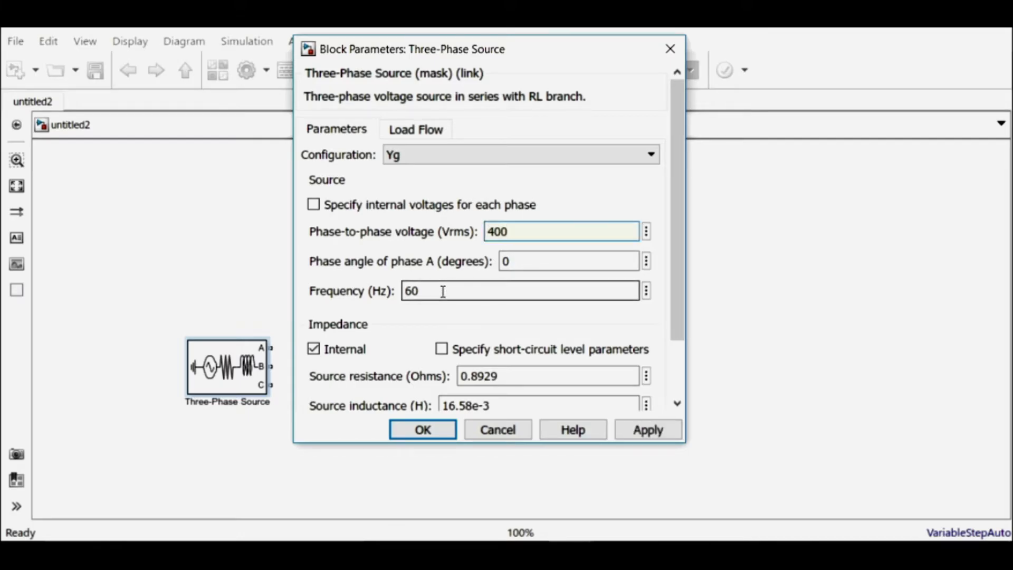
text(50)
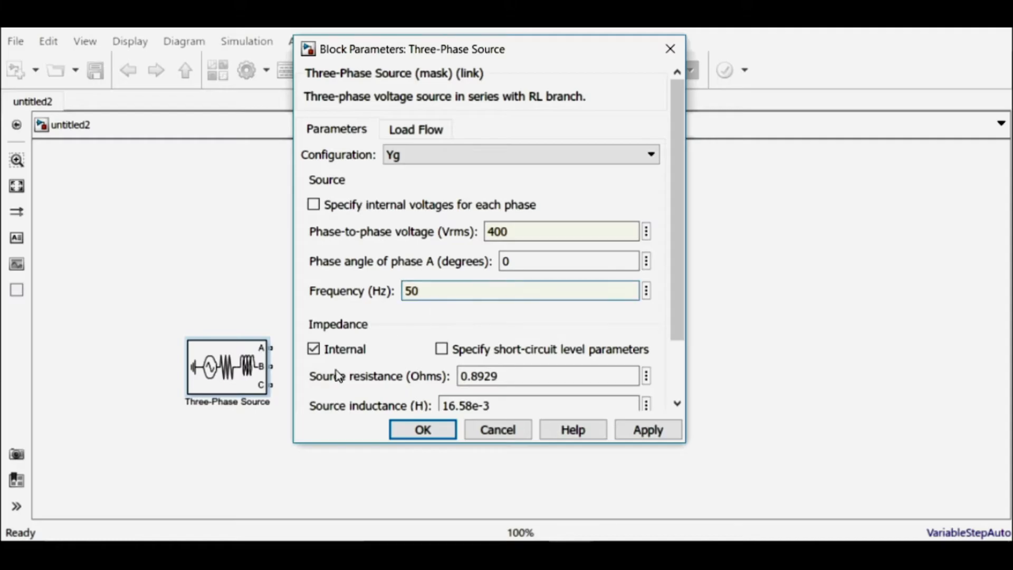
click(314, 349)
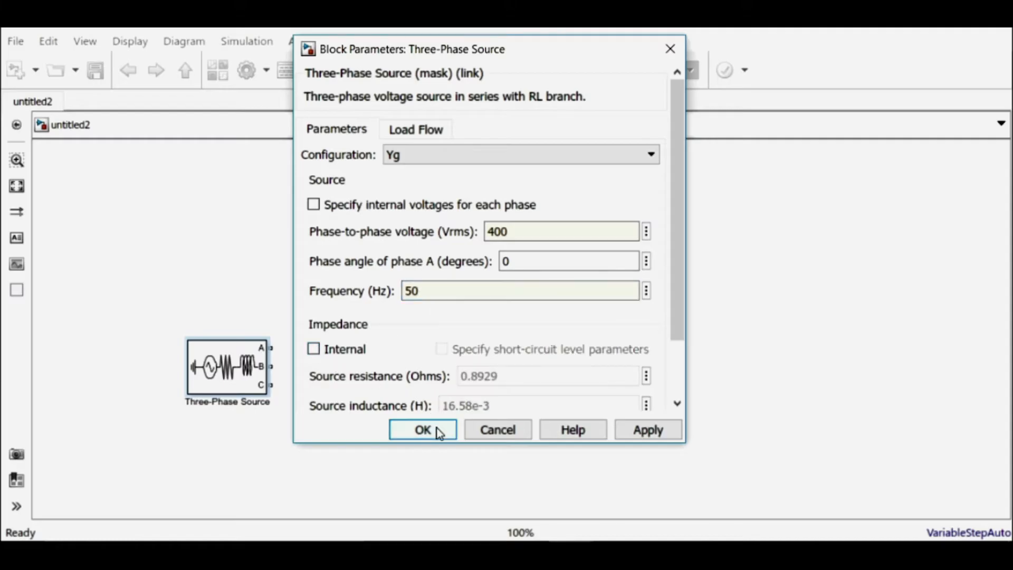
click(423, 429)
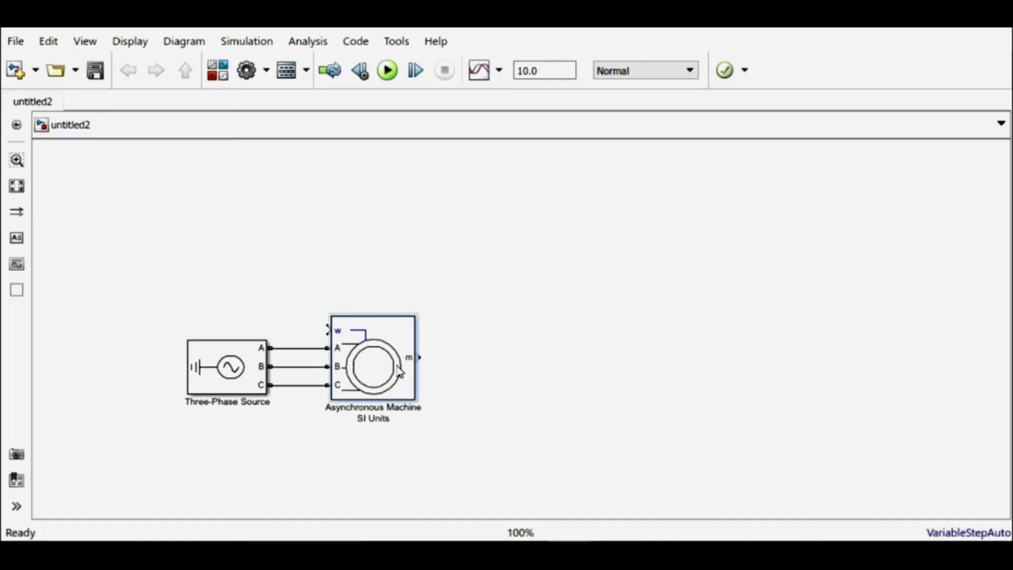
click(227, 367)
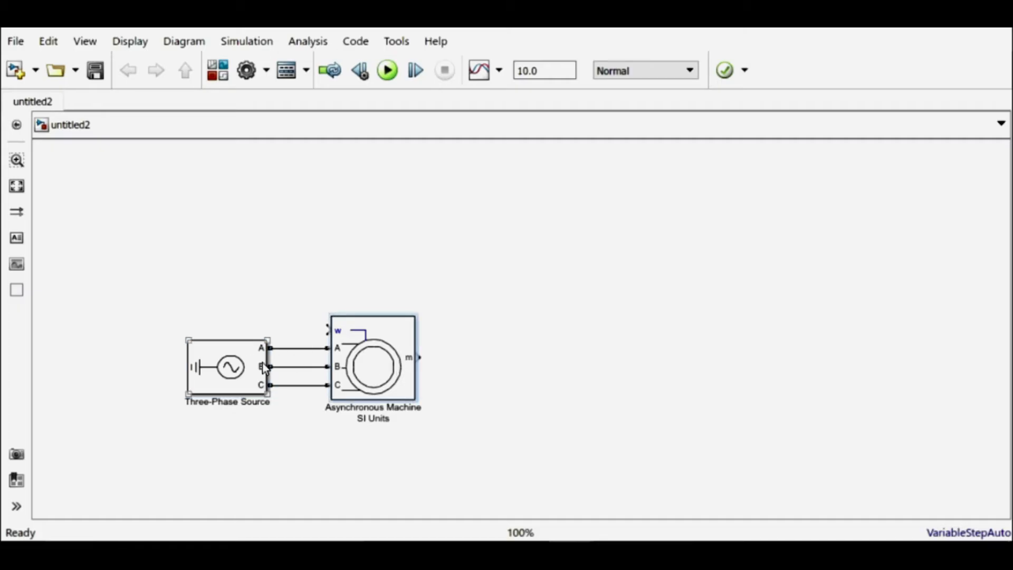
click(283, 326)
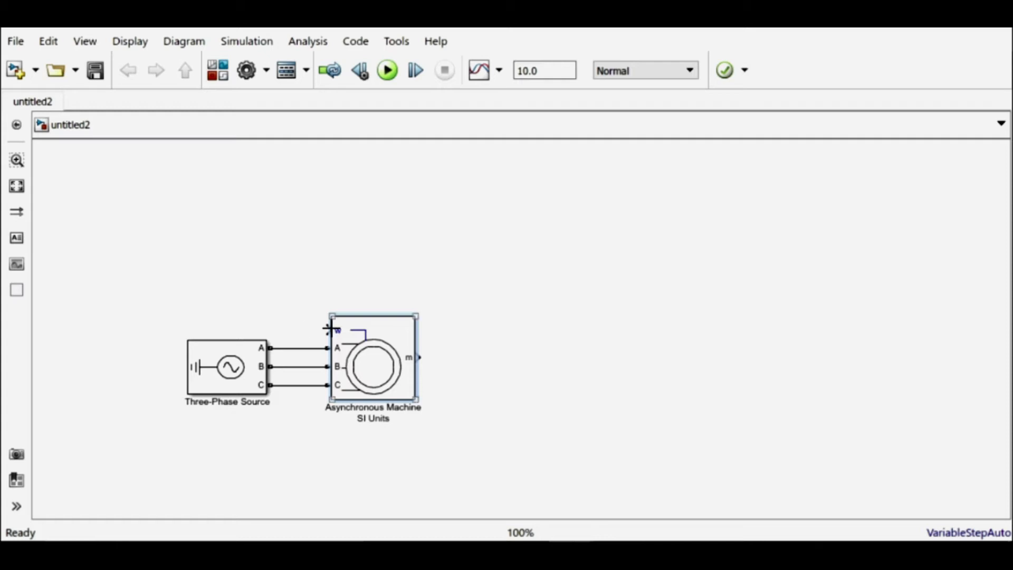
mouse_move(159, 309)
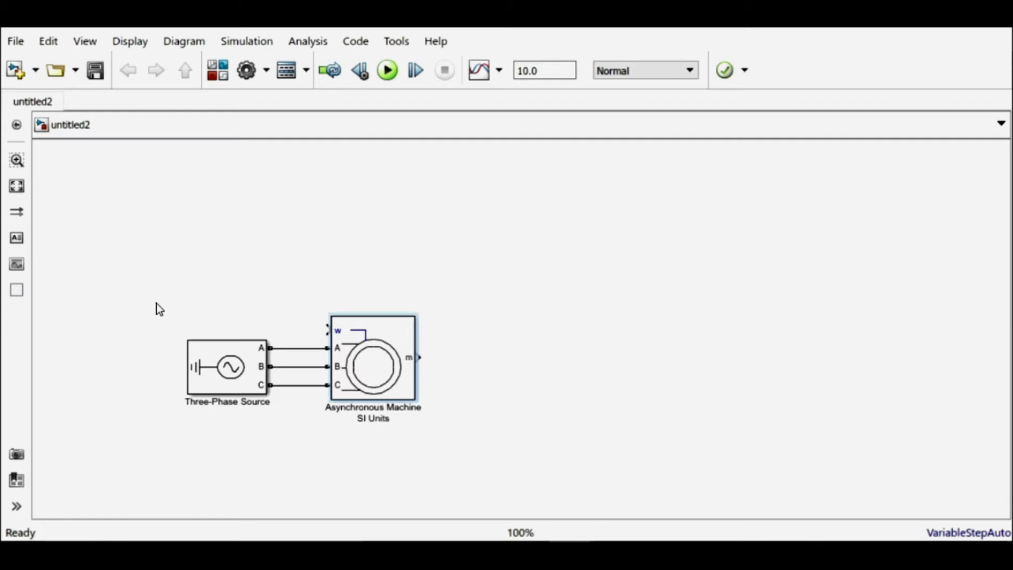
Step: Insert a Ramp block with slope 16 driving the machine's speed input w
text(ram)
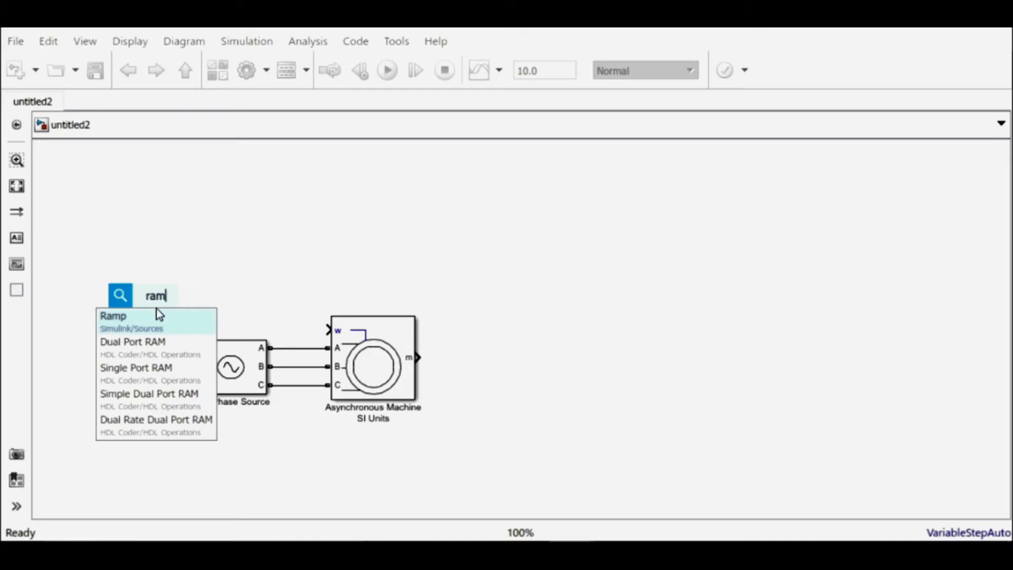
click(113, 317)
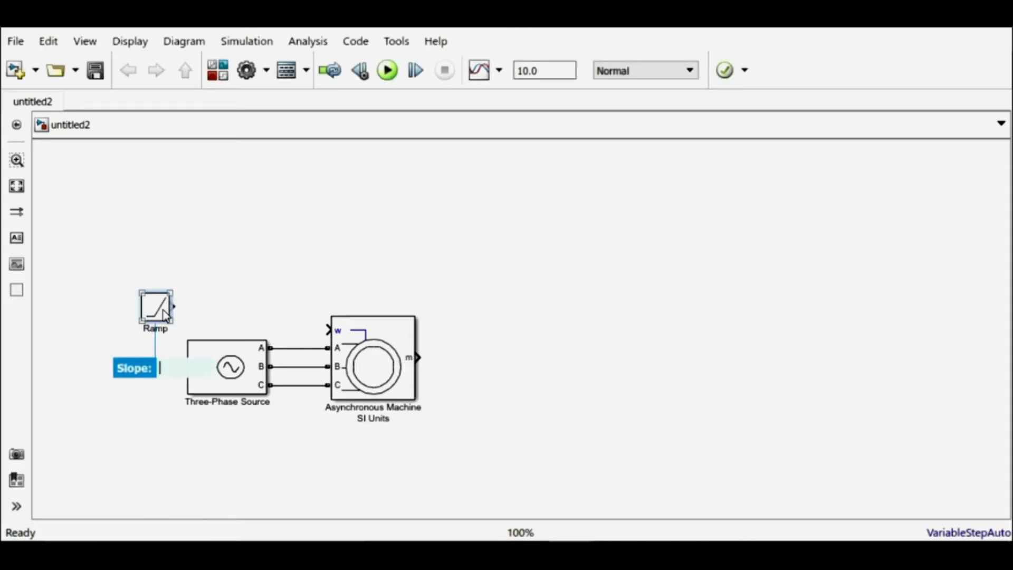
double_click(155, 307)
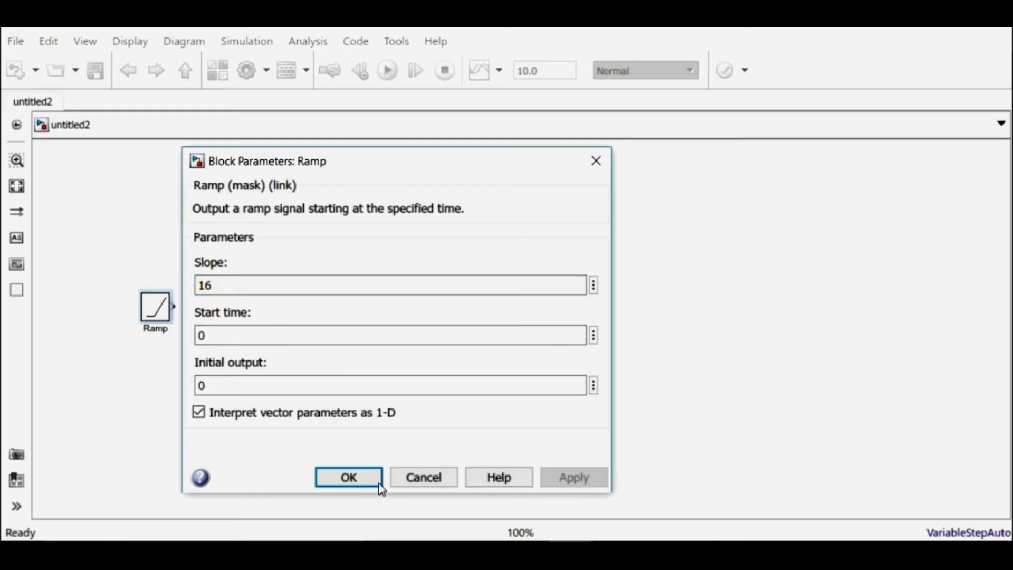
click(348, 478)
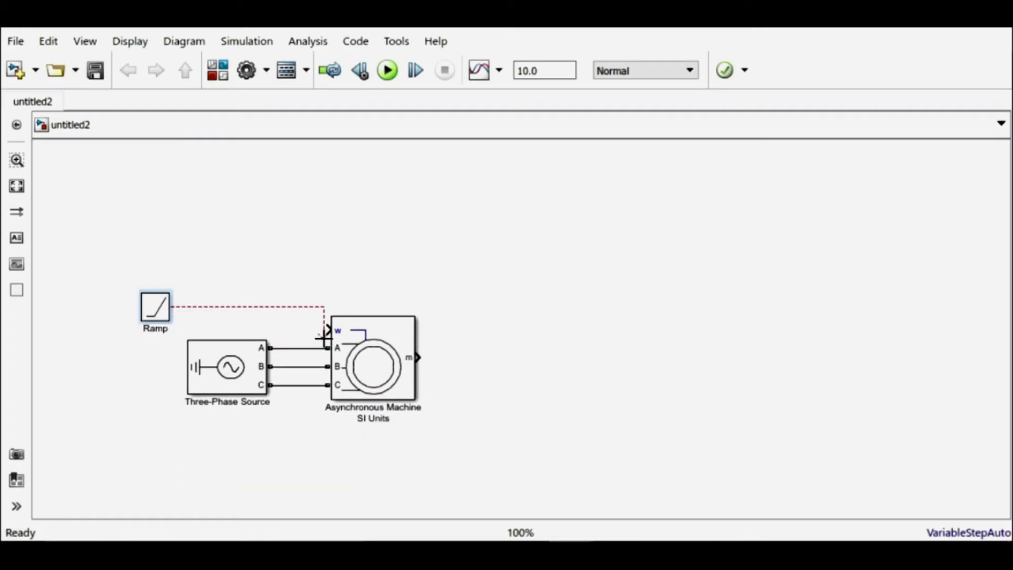
double_click(371, 359)
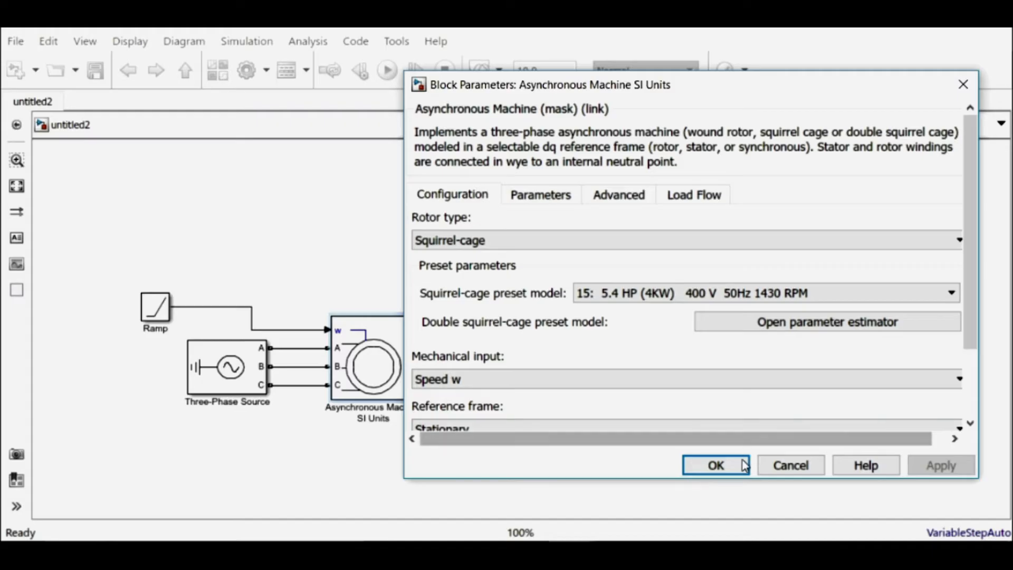
click(714, 465)
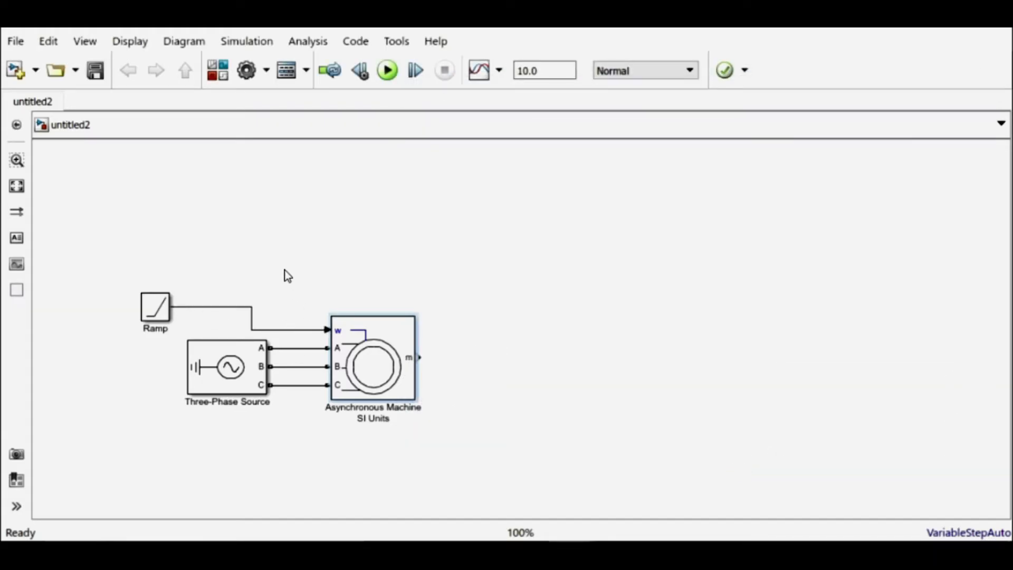
mouse_move(265, 257)
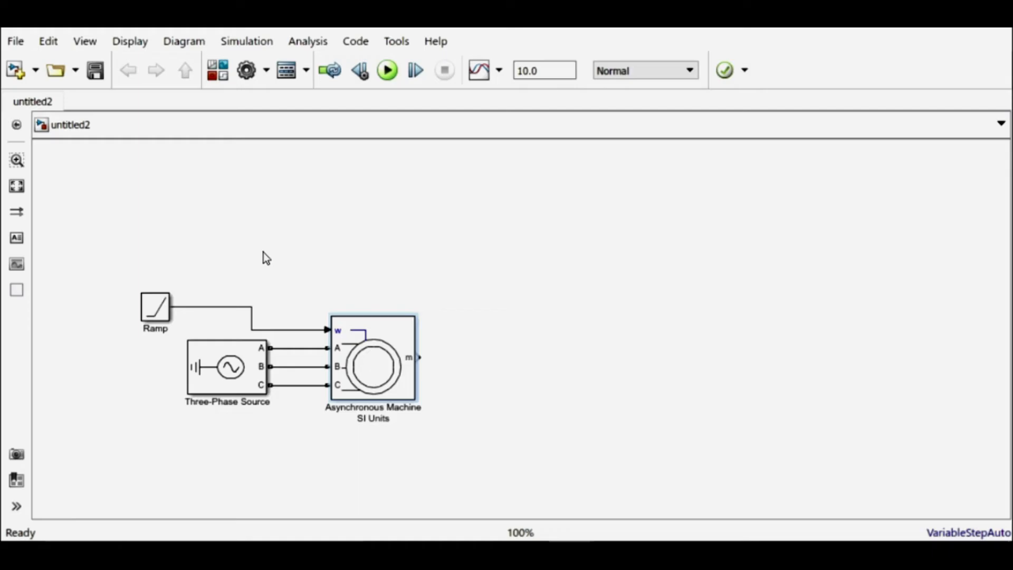
mouse_move(260, 238)
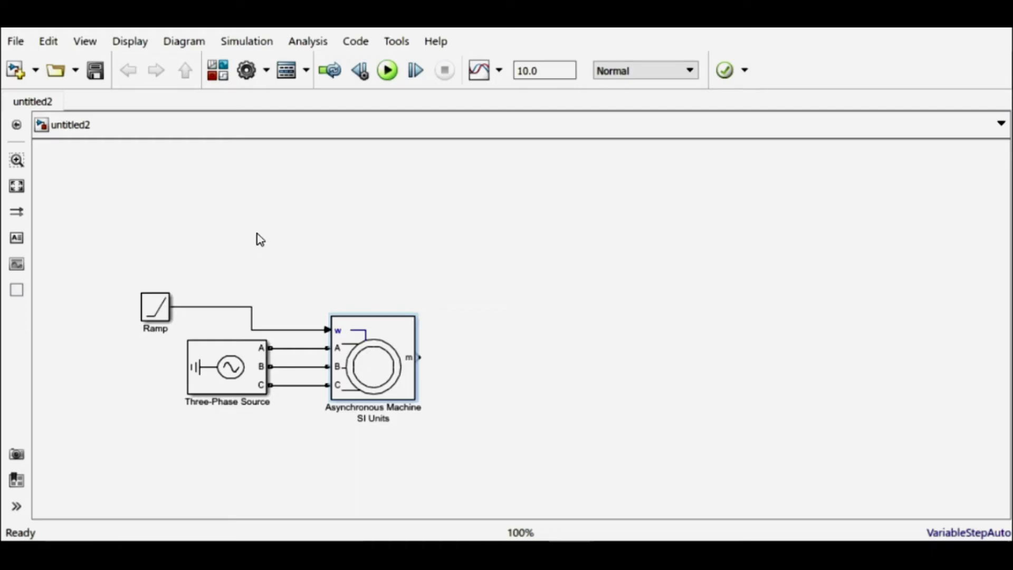
mouse_move(267, 259)
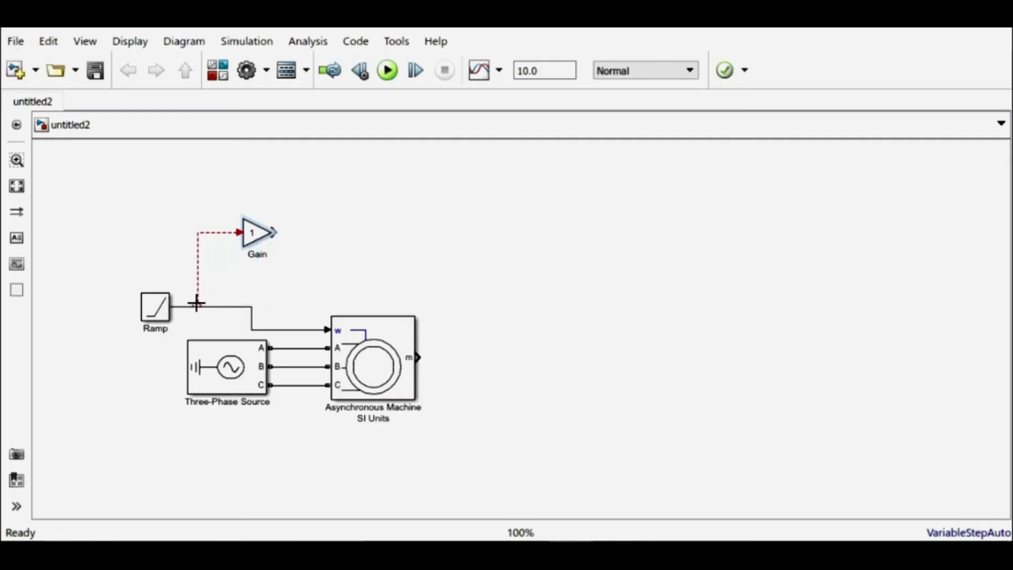
Step: Set the Gain value to 60/(2*pi) and place a Display block beside it
double_click(250, 233)
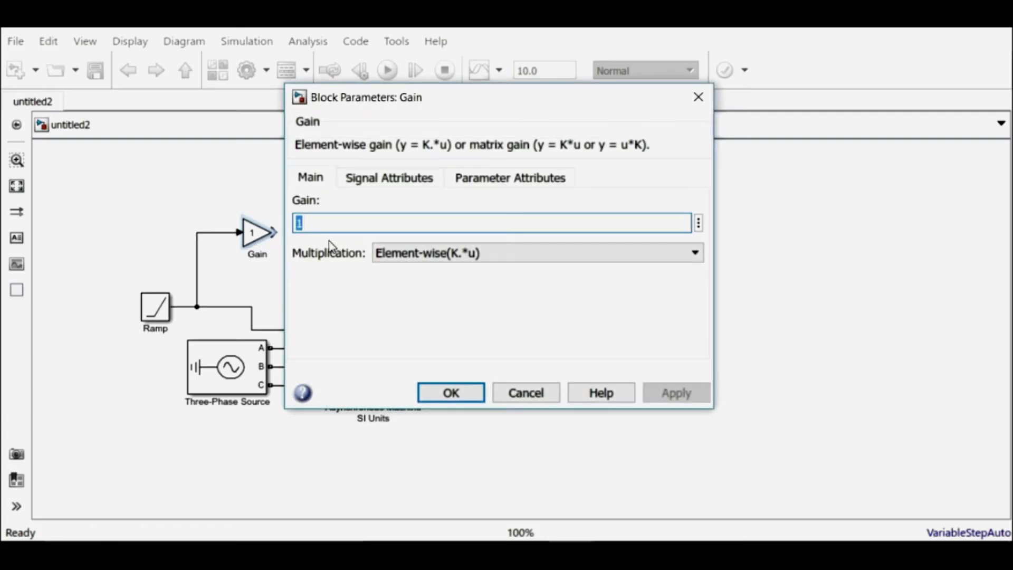
text(60/)
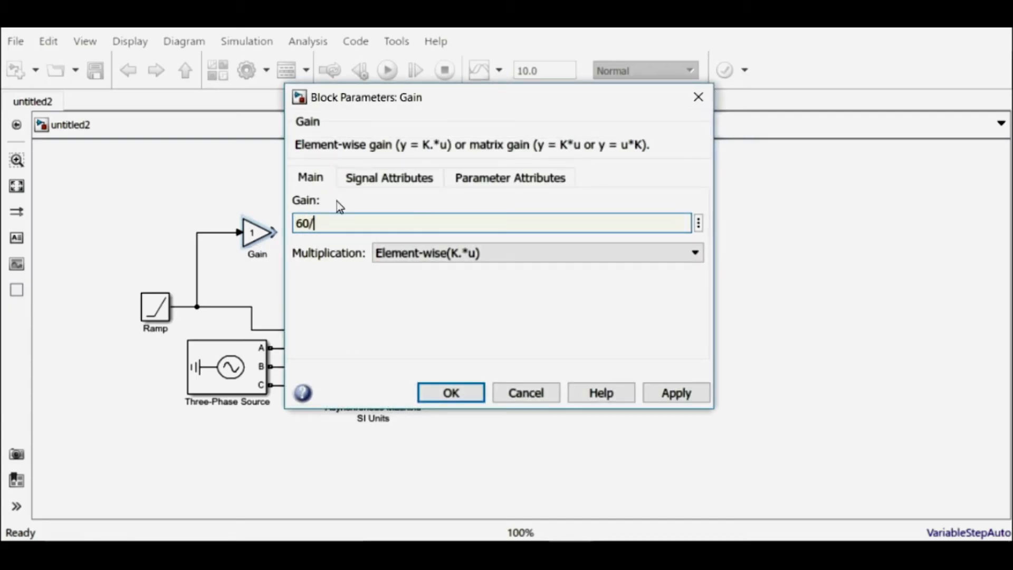
text((2*)
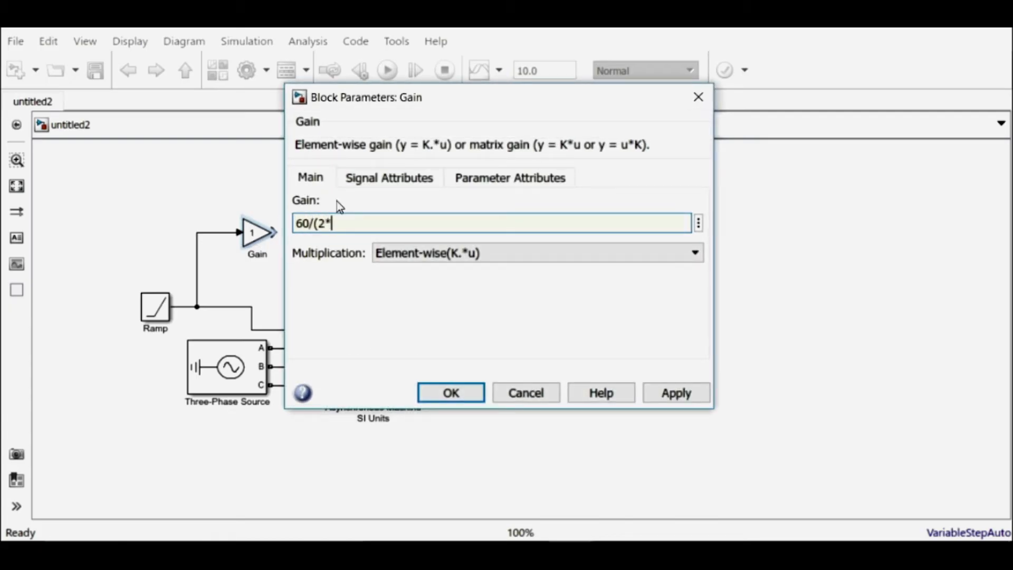
text(pi))
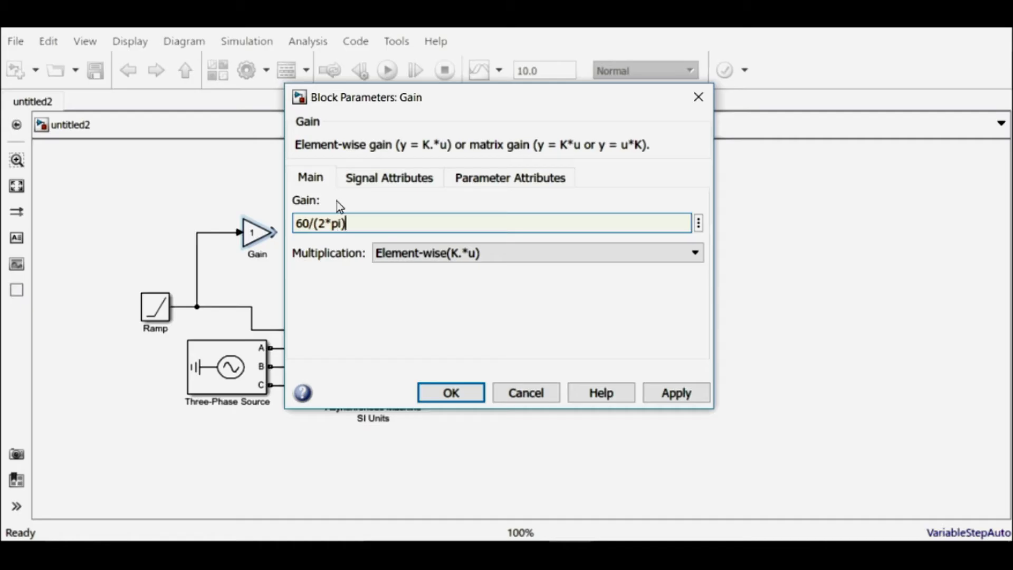
click(676, 393)
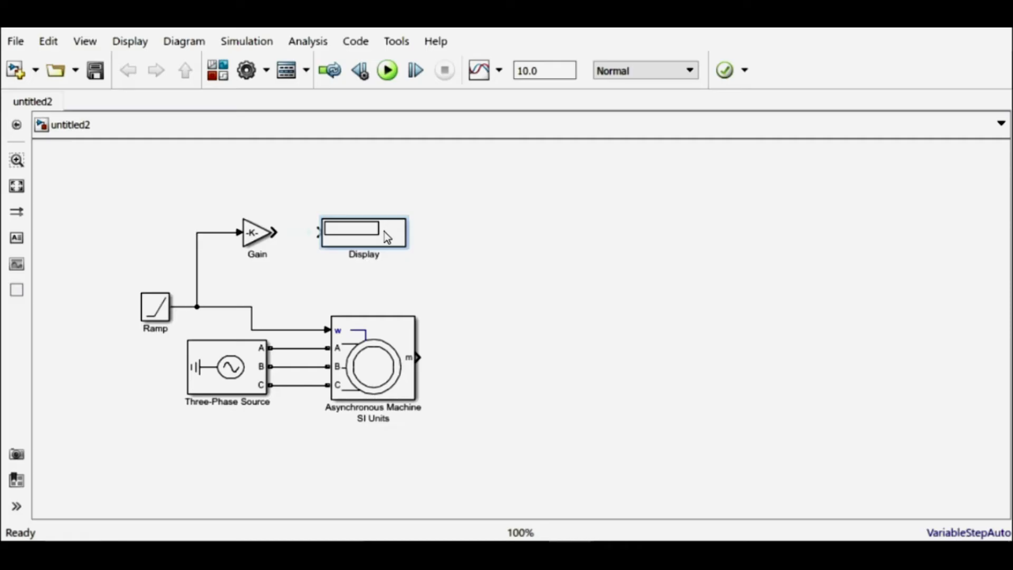
mouse_move(441, 199)
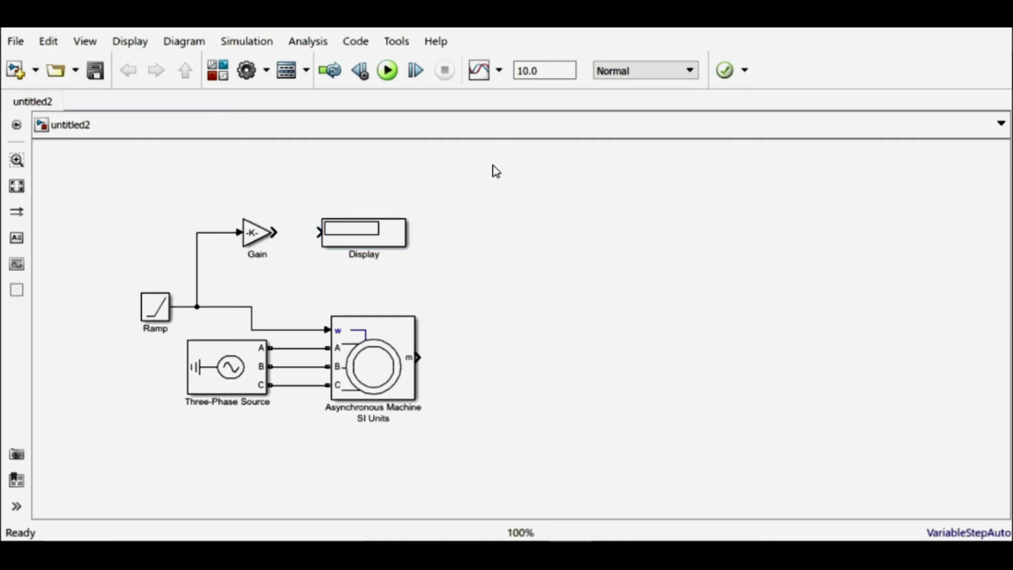
text(power)
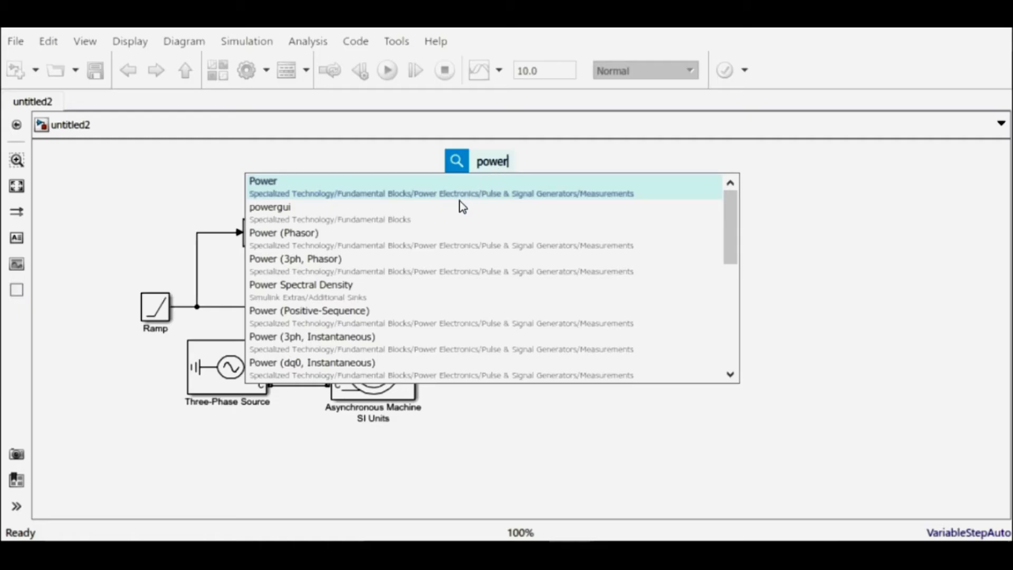
Step: Insert a powergui block, connect Gain to Display, and run the simulation to show 1528
click(271, 207)
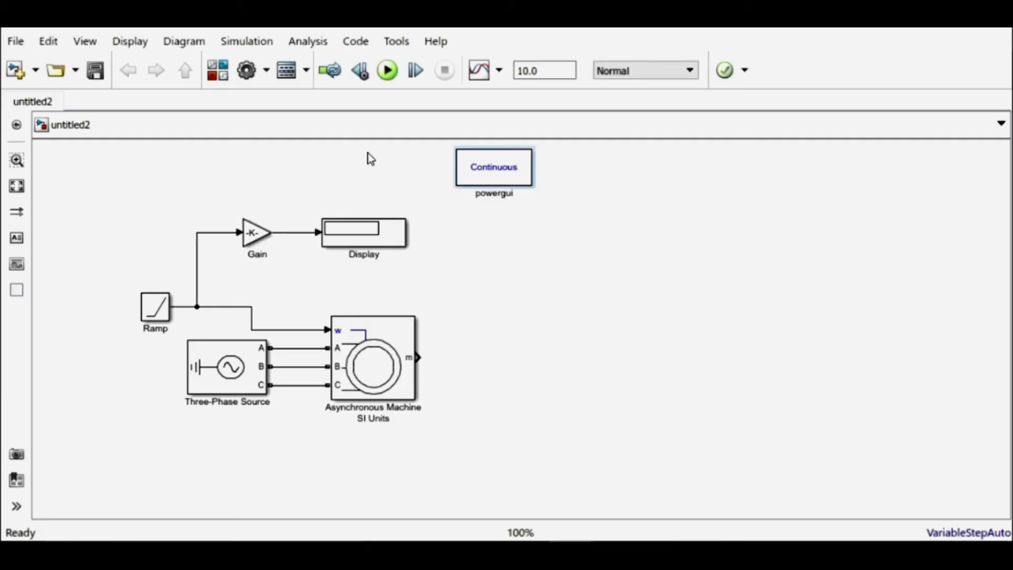
click(387, 69)
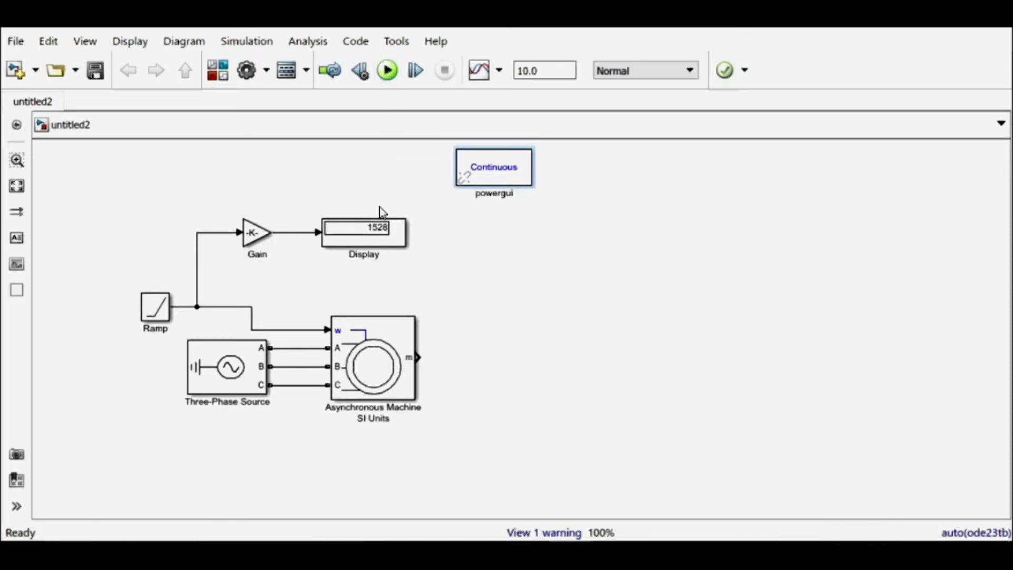
mouse_move(382, 269)
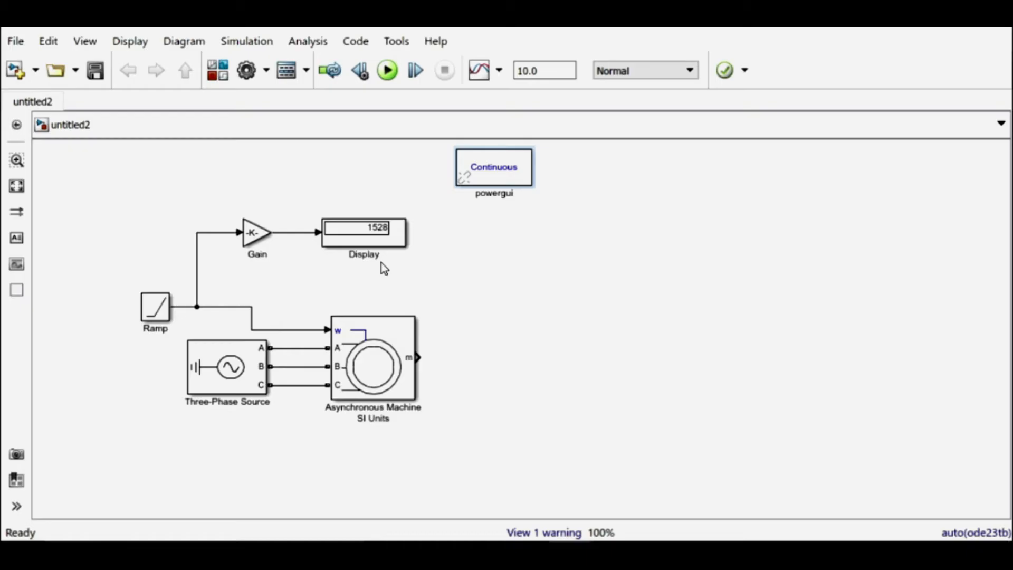
click(155, 309)
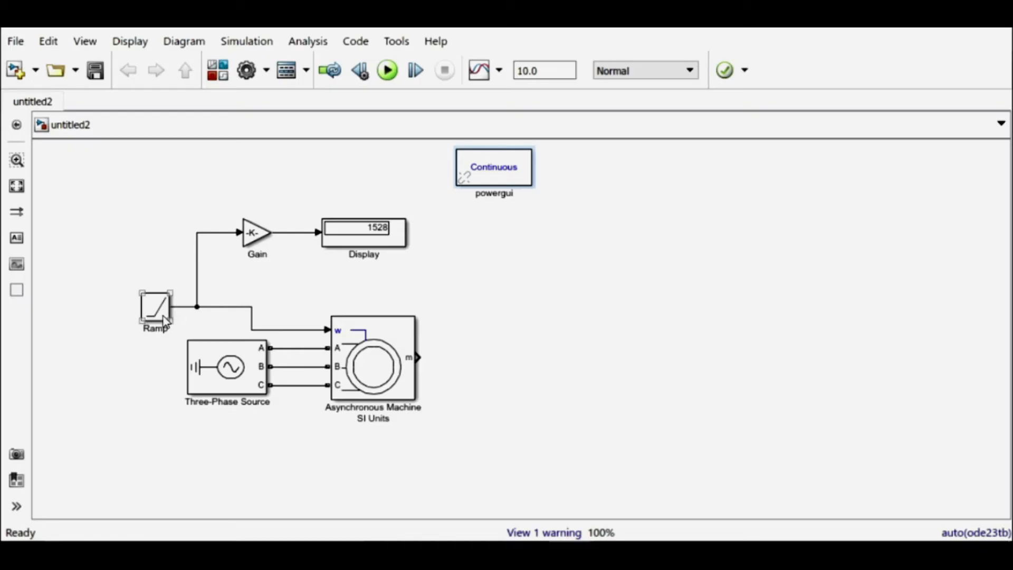
click(469, 286)
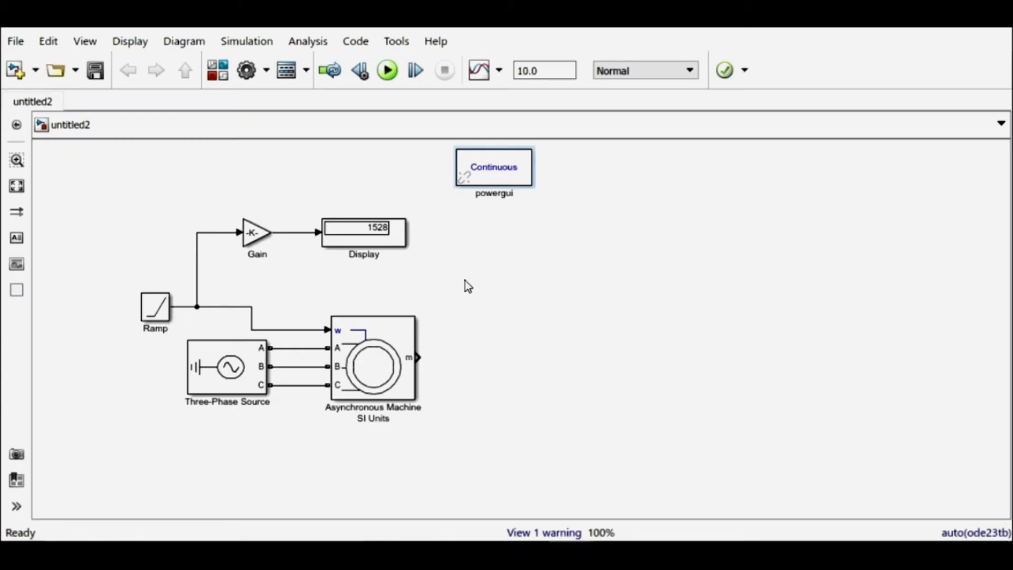
mouse_move(426, 363)
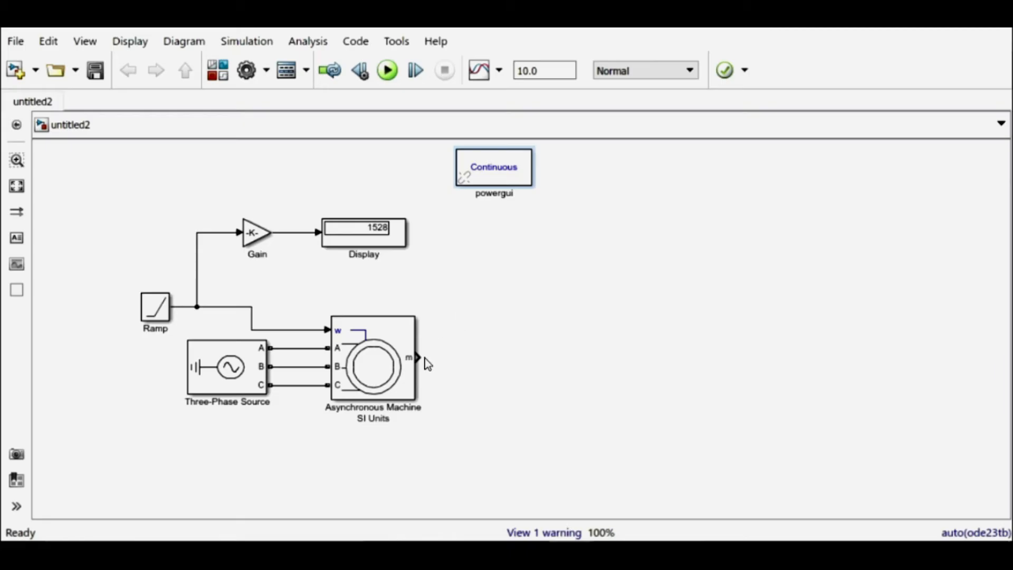
mouse_move(442, 362)
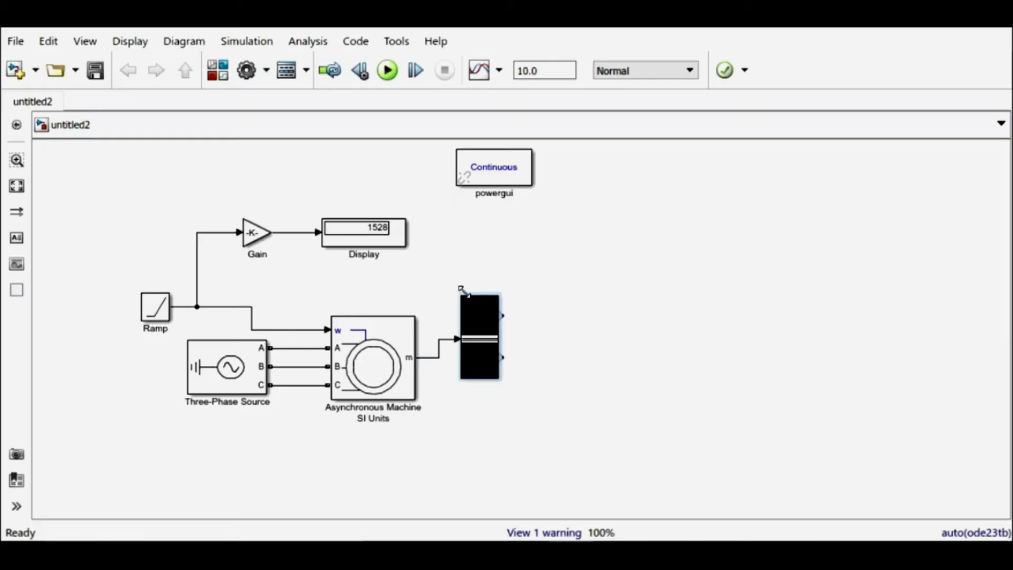
Step: Make the Bus Selector output Mechanical rotor speed wm and electromagnetic torque Te
double_click(480, 336)
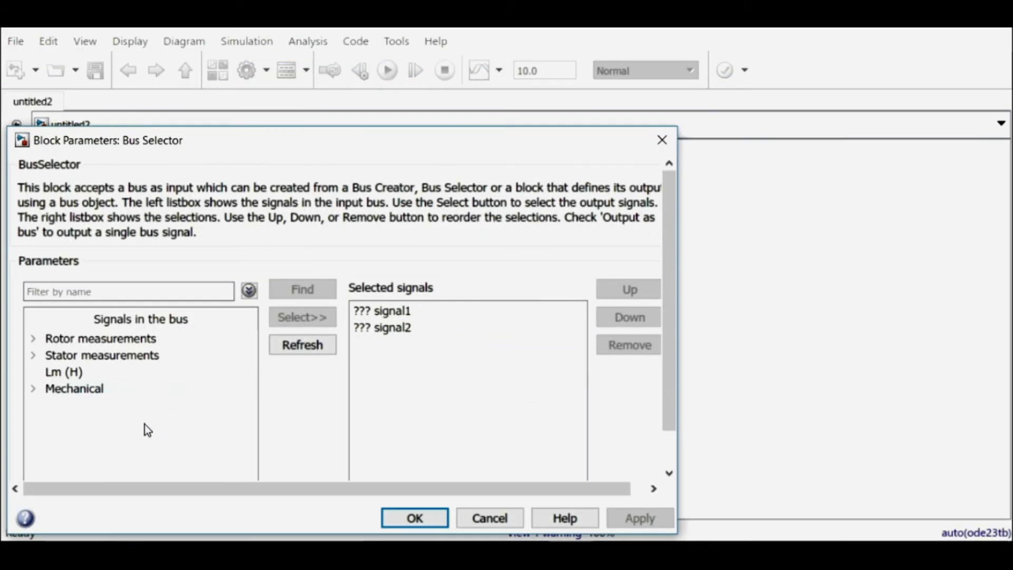
click(101, 338)
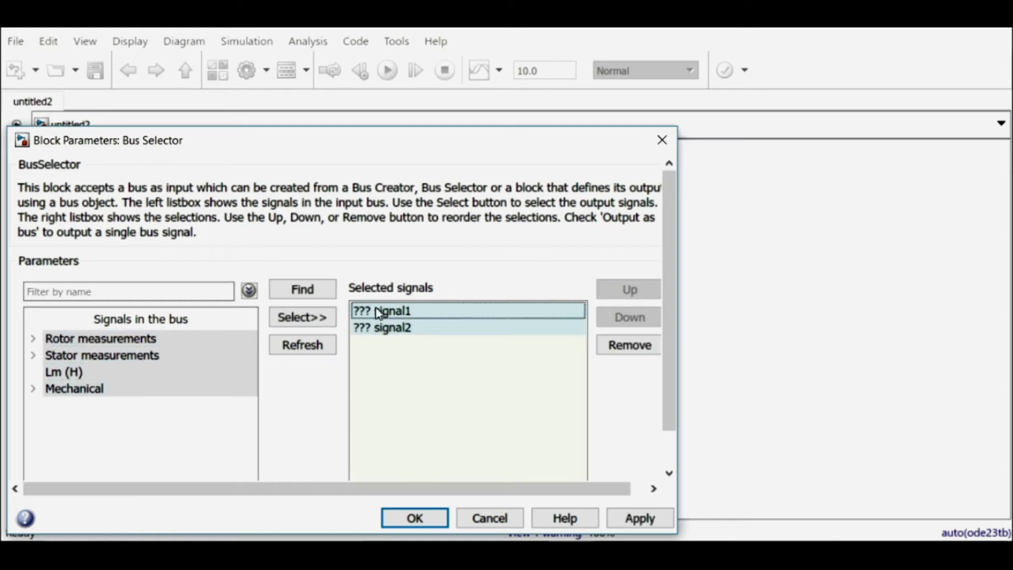
click(628, 344)
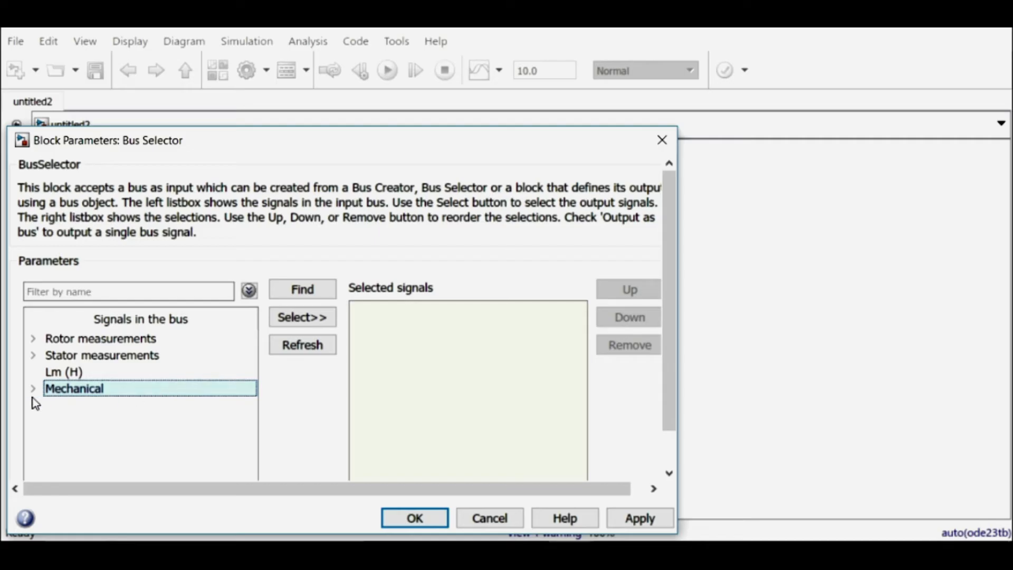
click(33, 389)
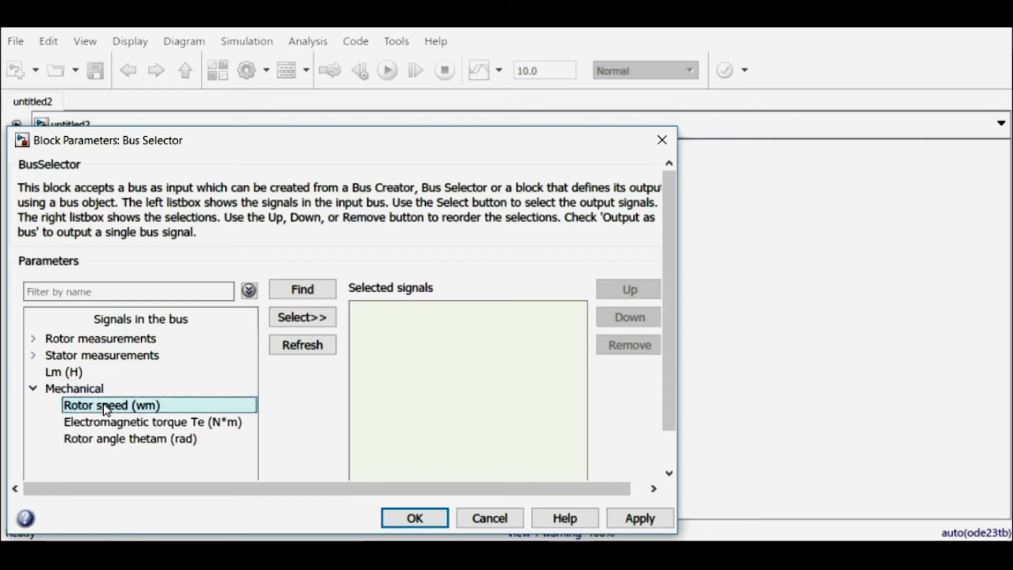
click(152, 422)
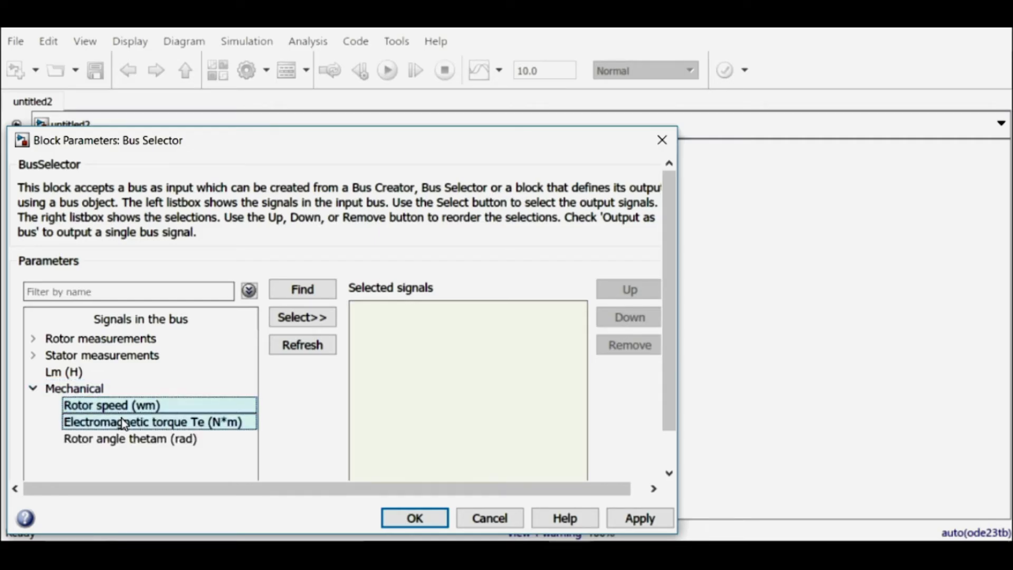
click(302, 316)
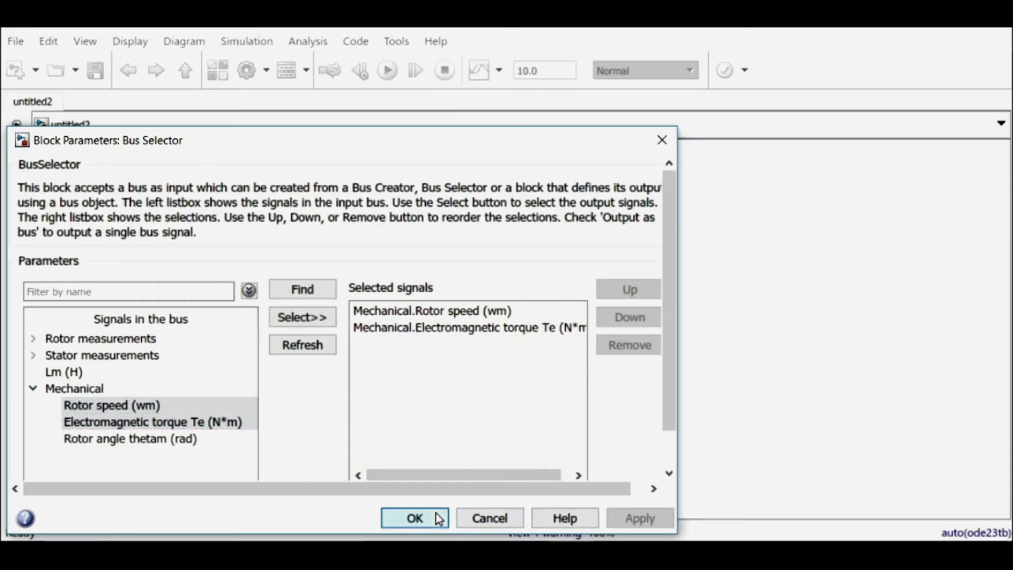
click(414, 518)
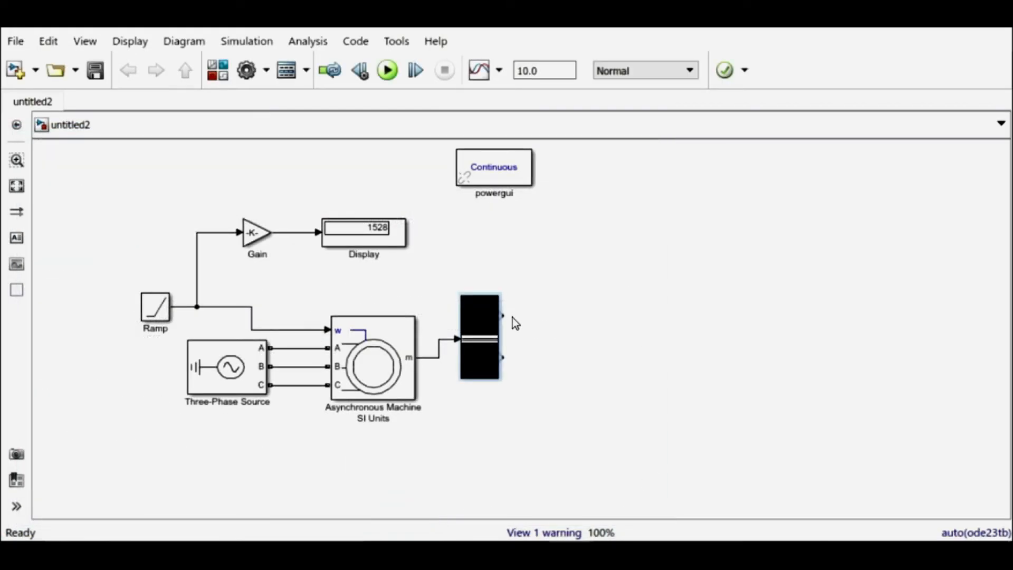
mouse_move(674, 320)
text(s)
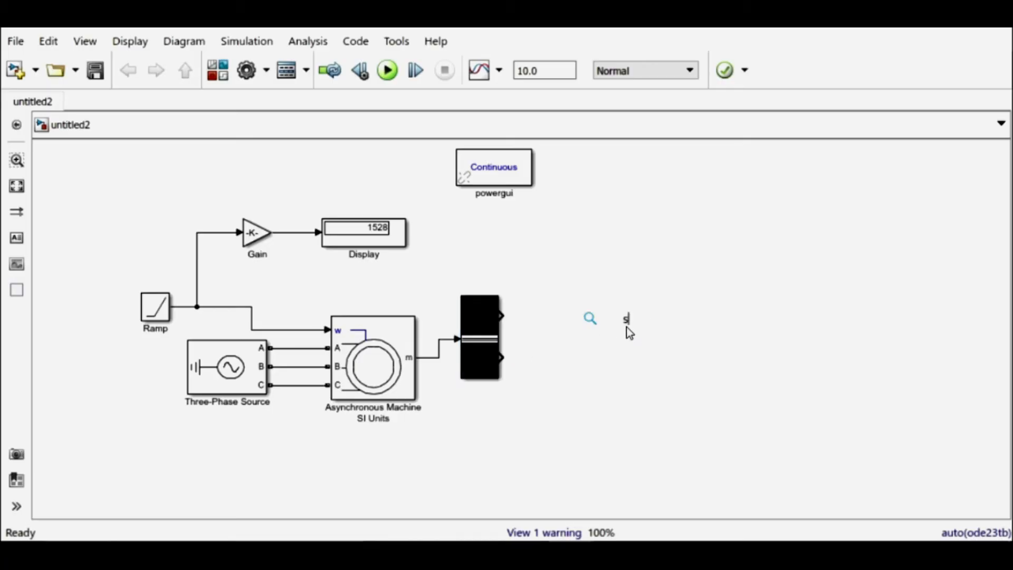
Step: Add a three-input Scope fed by the Gain output, rotor speed and torque
text(cop)
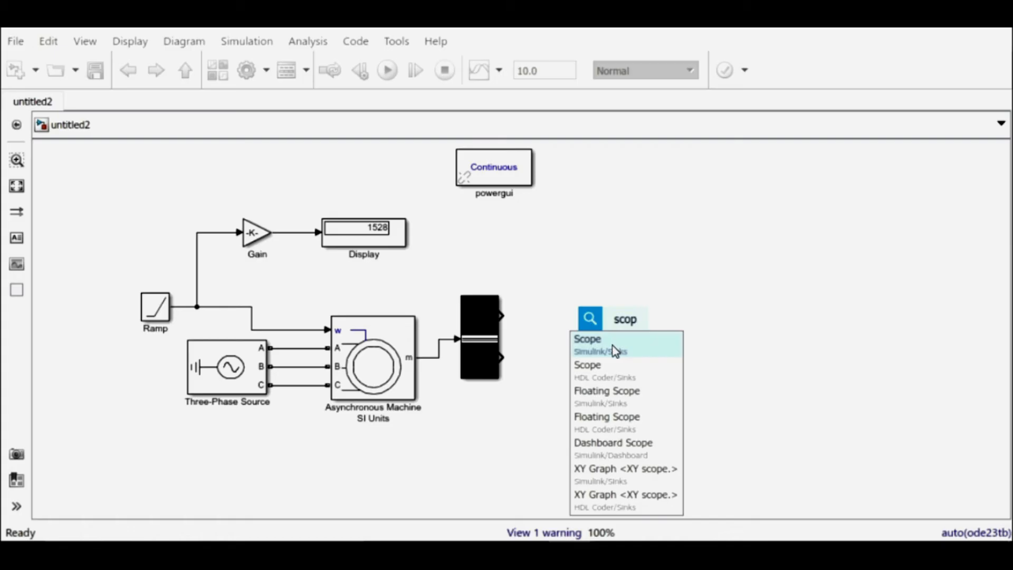
click(588, 338)
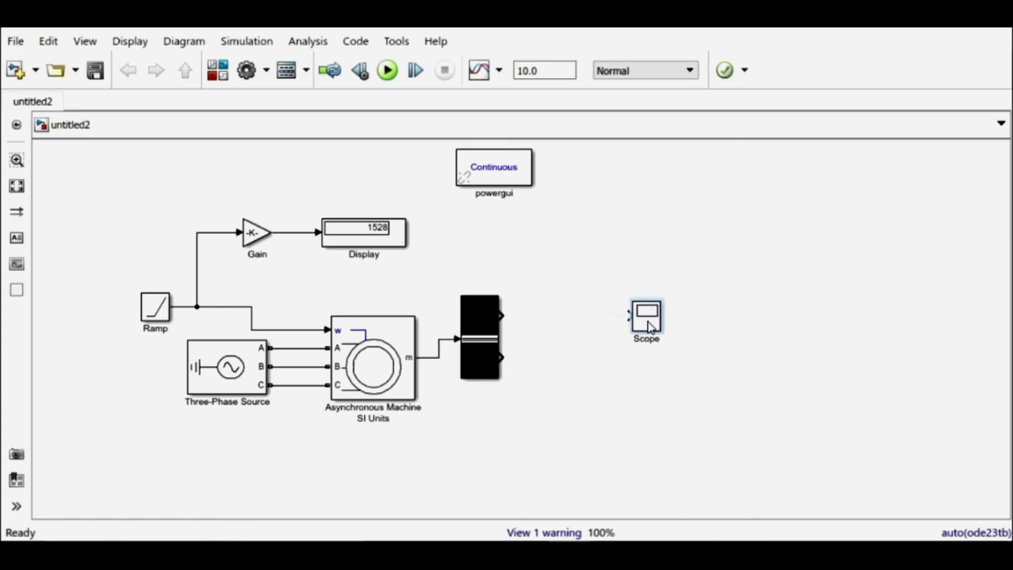
right_click(645, 316)
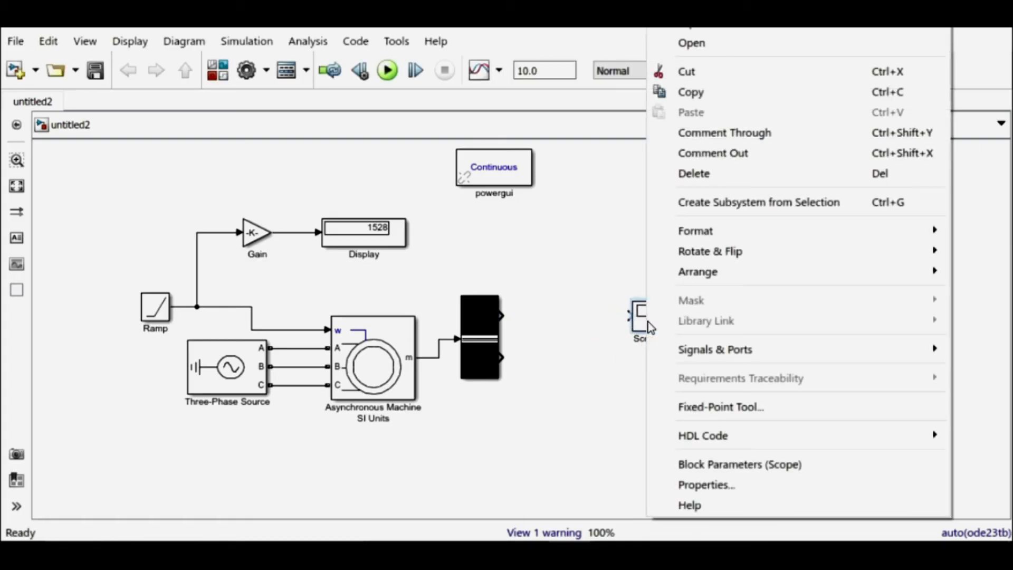
click(715, 349)
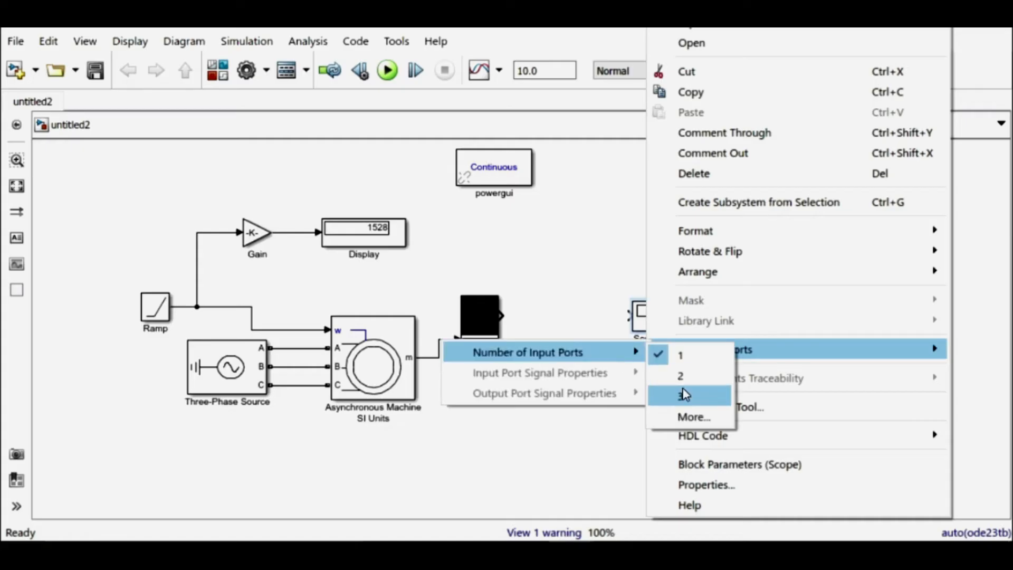
click(681, 395)
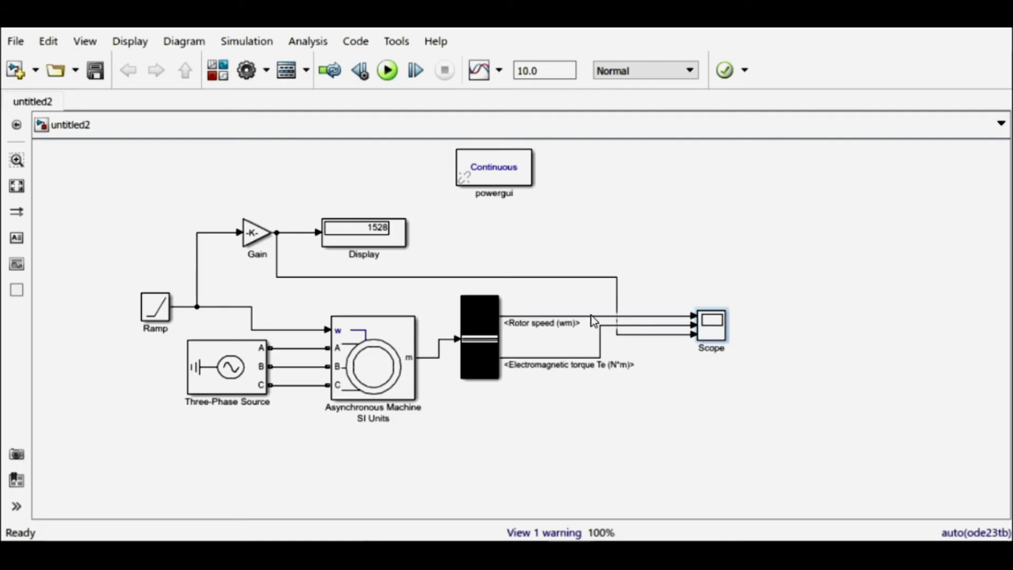
click(257, 233)
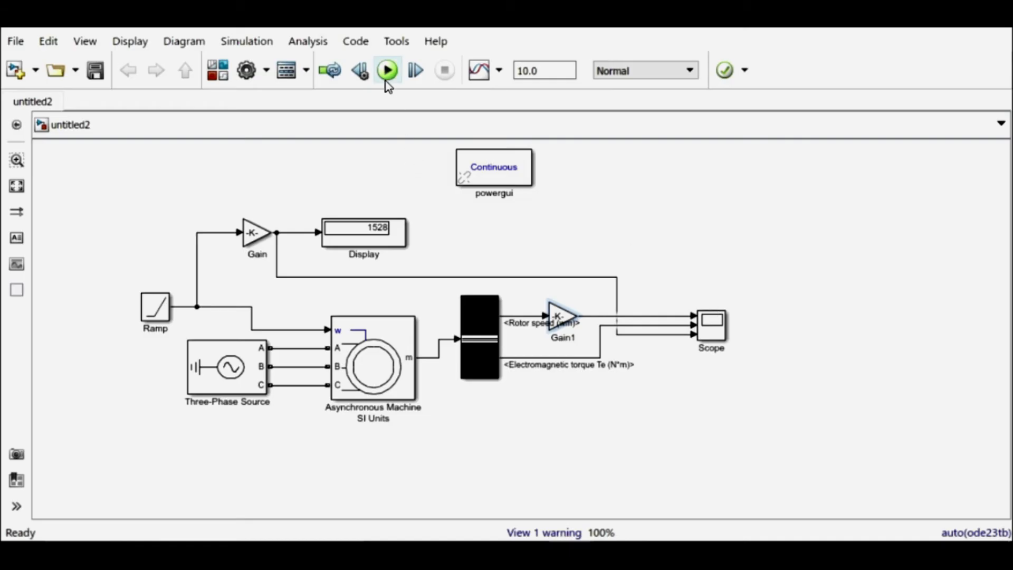
Step: Run the simulation to T=10 and open the Scope window
click(386, 70)
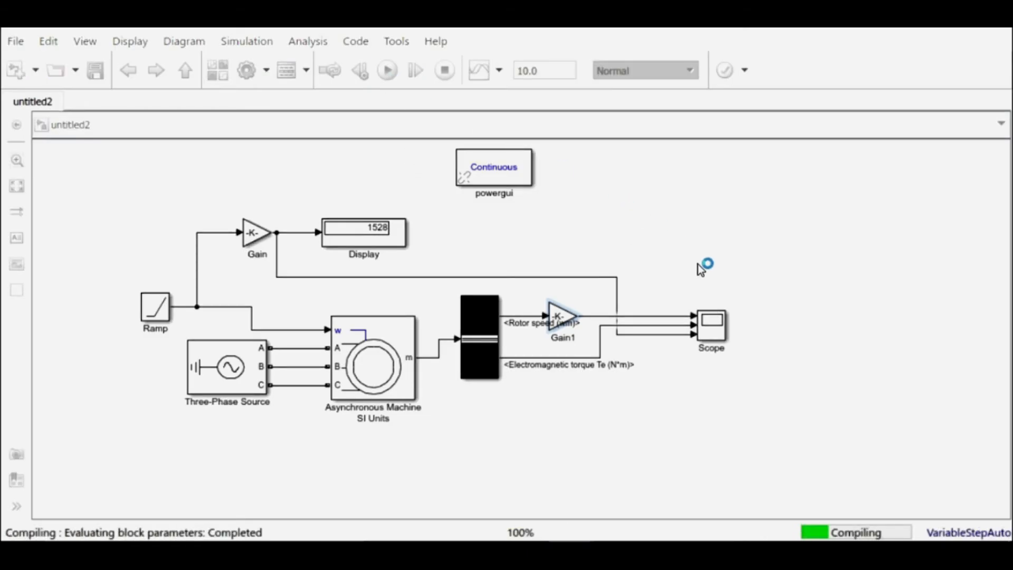
click(387, 69)
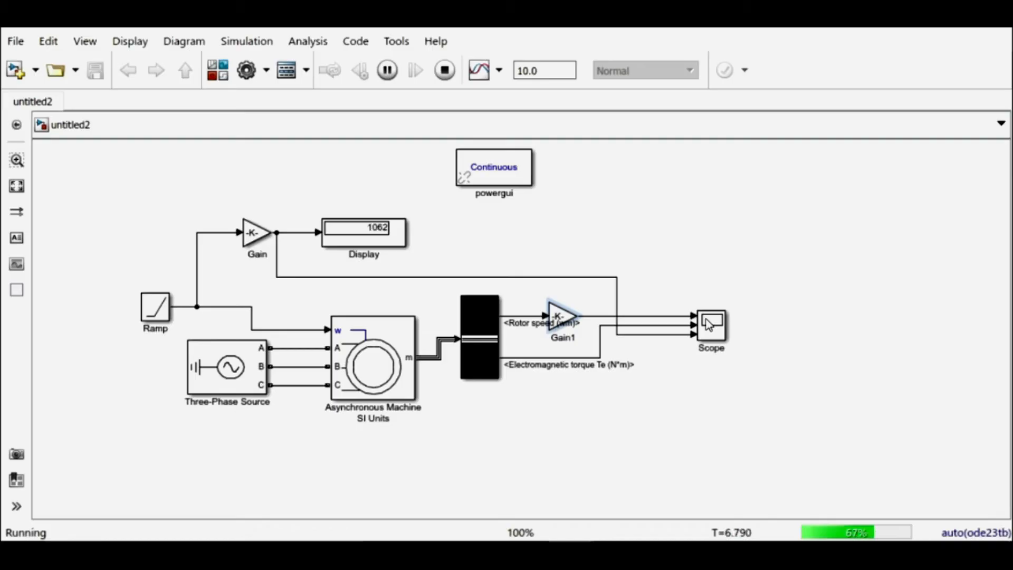
click(444, 69)
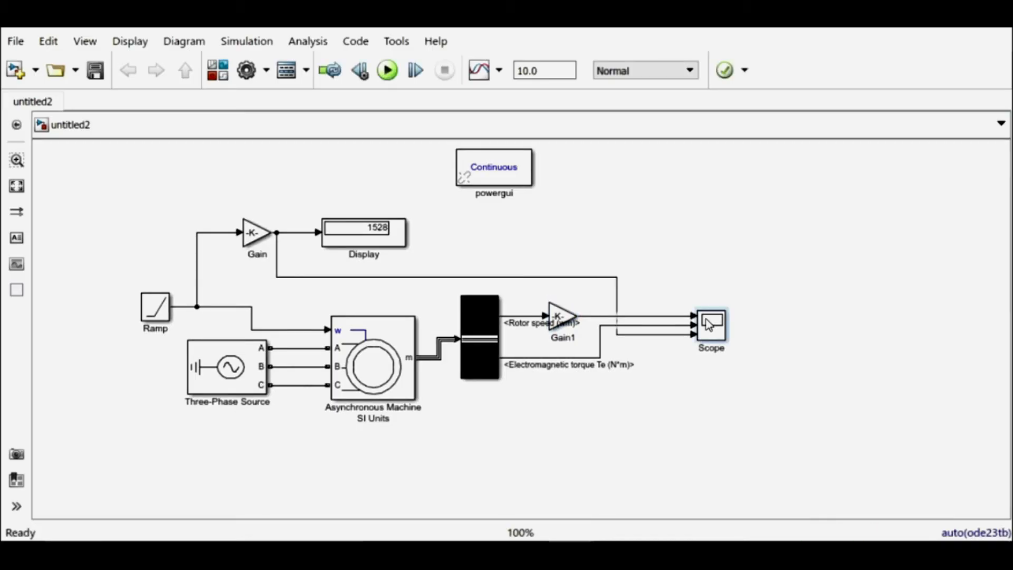
double_click(711, 325)
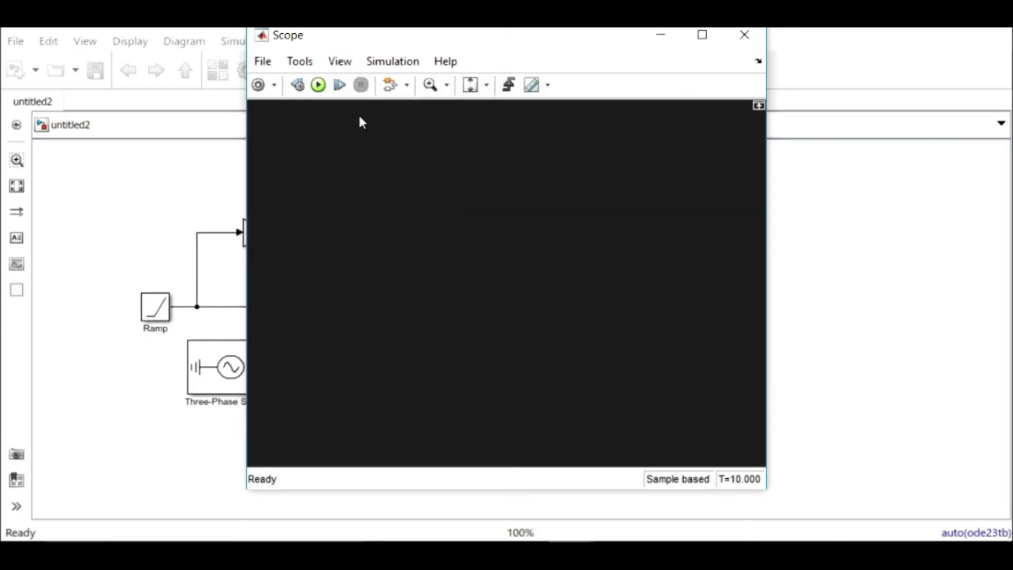
Step: Rerun from the Scope, autoscale the axes to review speed and torque, then close it
click(318, 84)
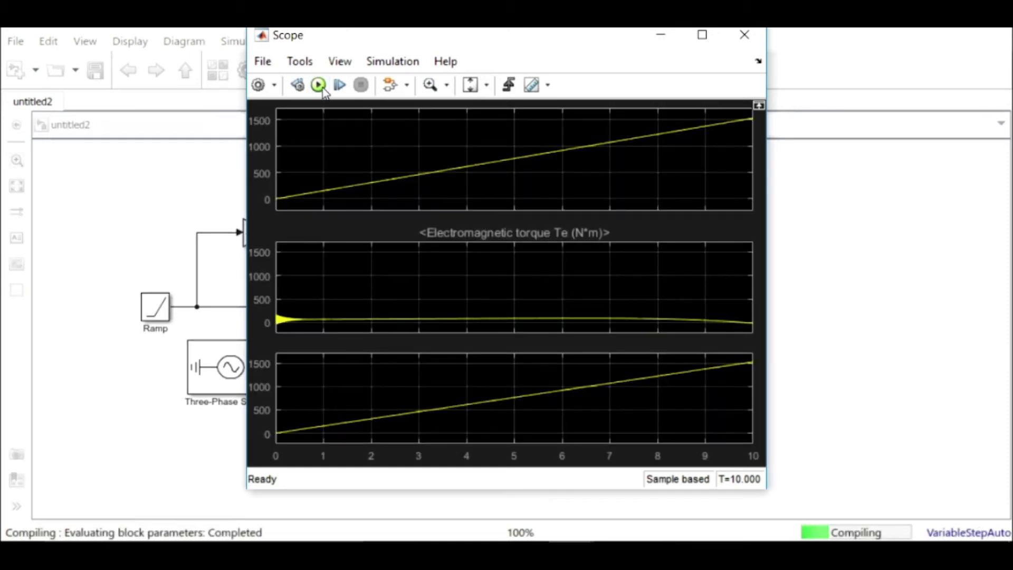
click(317, 85)
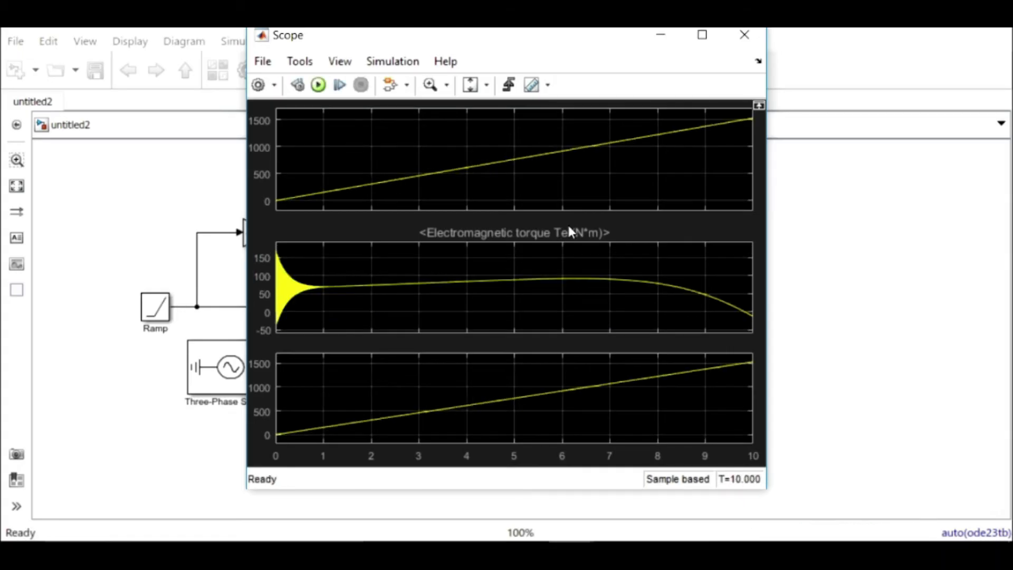
mouse_move(529, 409)
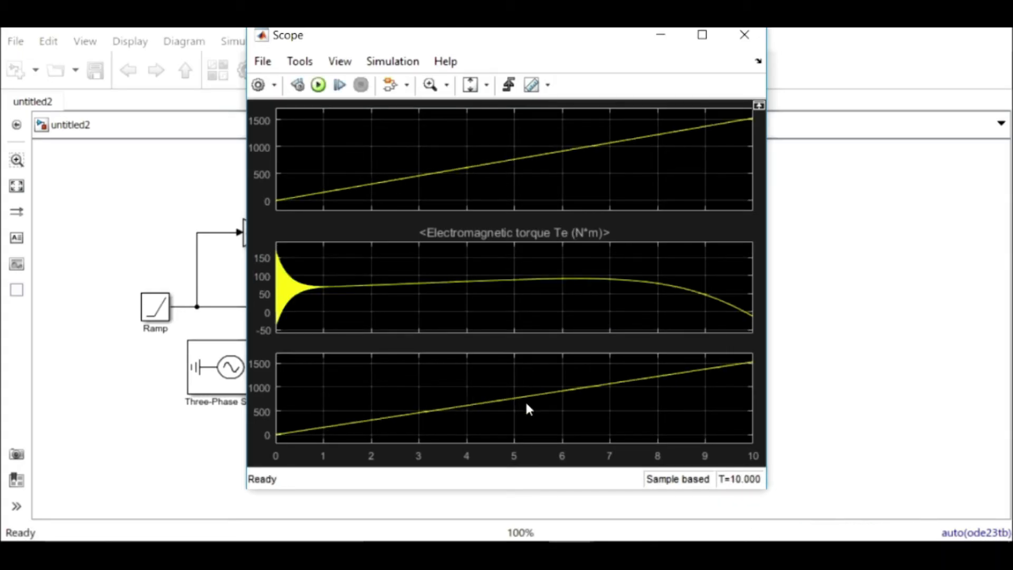
mouse_move(482, 236)
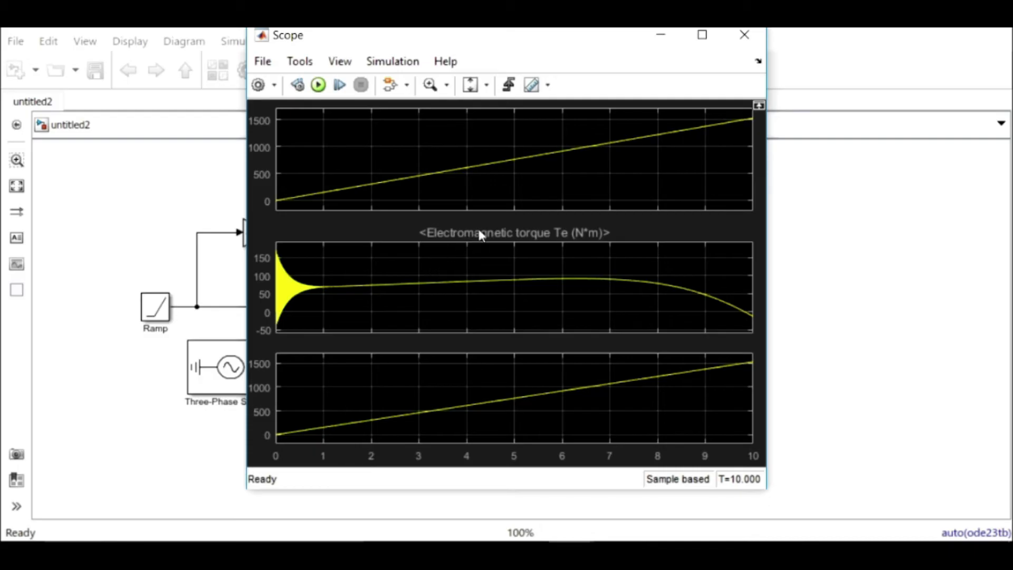
mouse_move(360, 288)
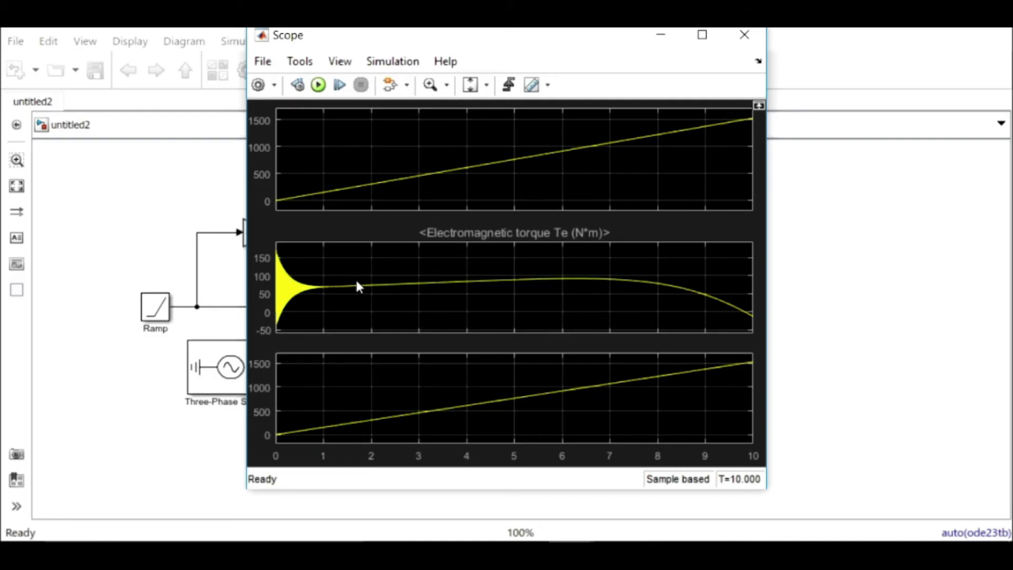
mouse_move(286, 296)
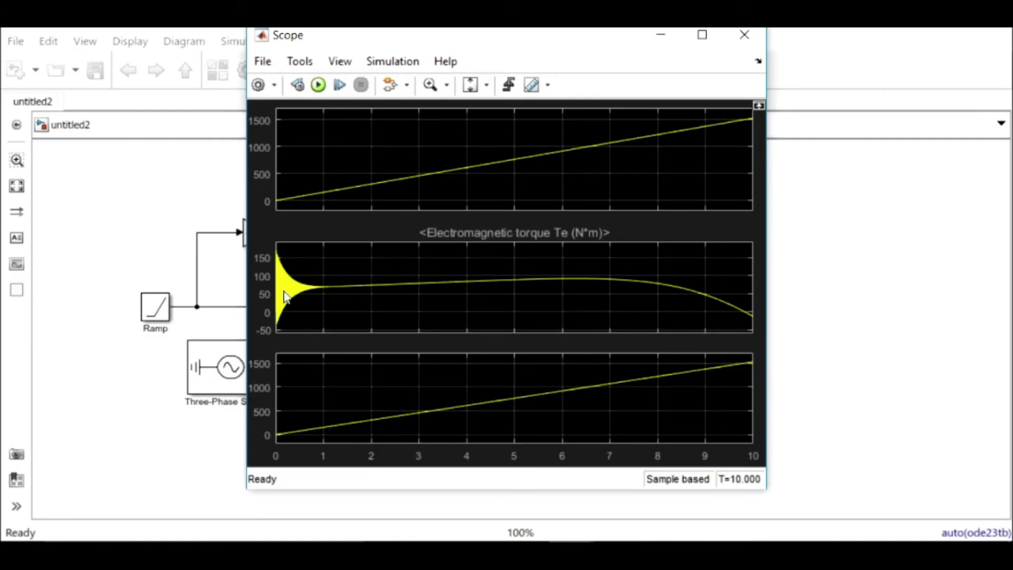
mouse_move(280, 296)
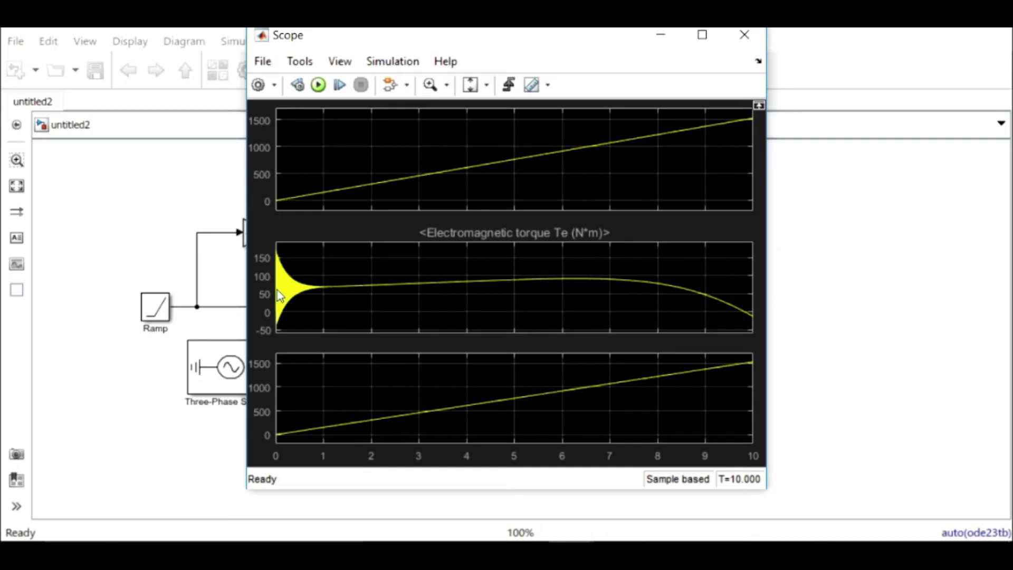
mouse_move(613, 84)
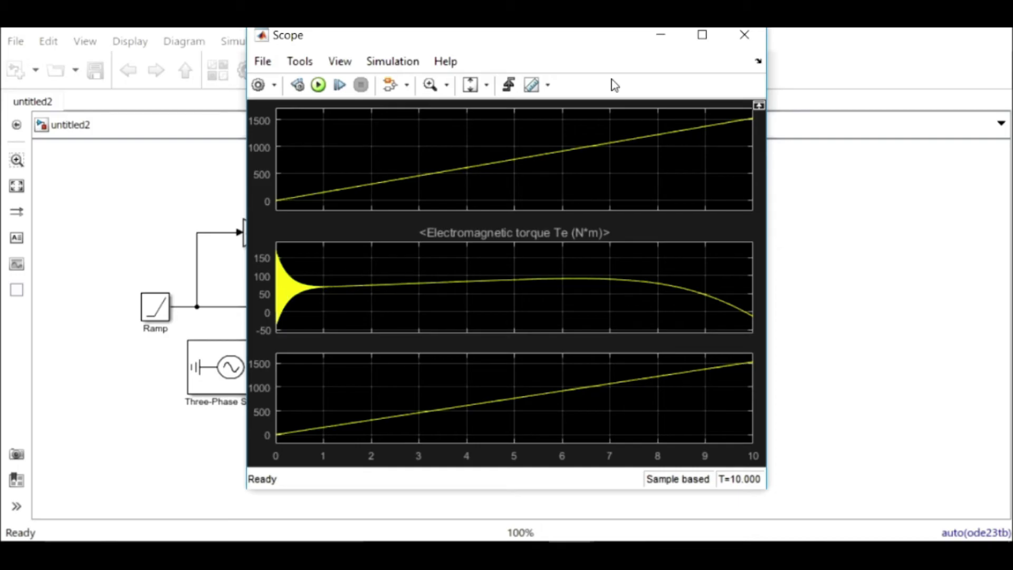
mouse_move(287, 278)
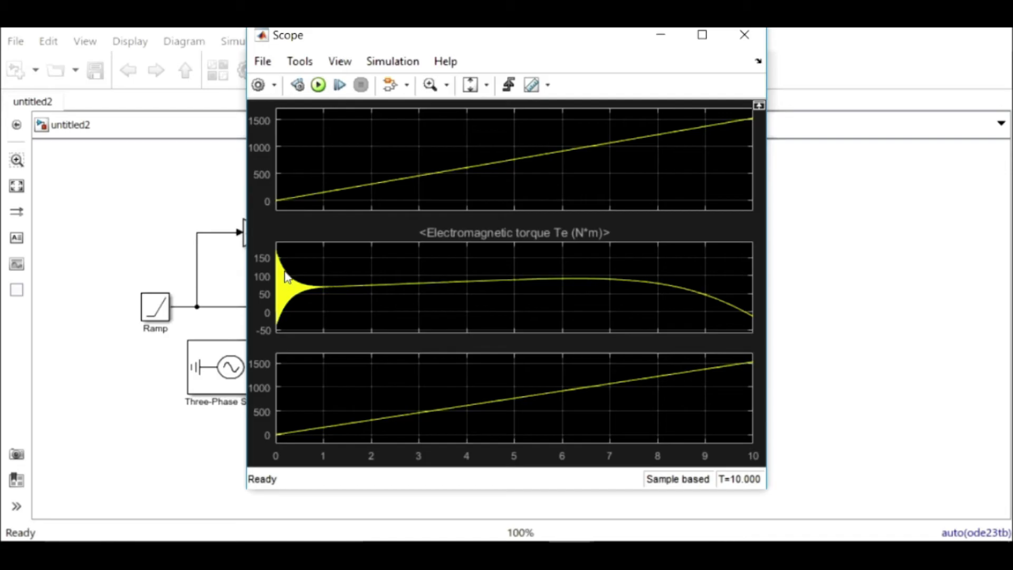
mouse_move(308, 299)
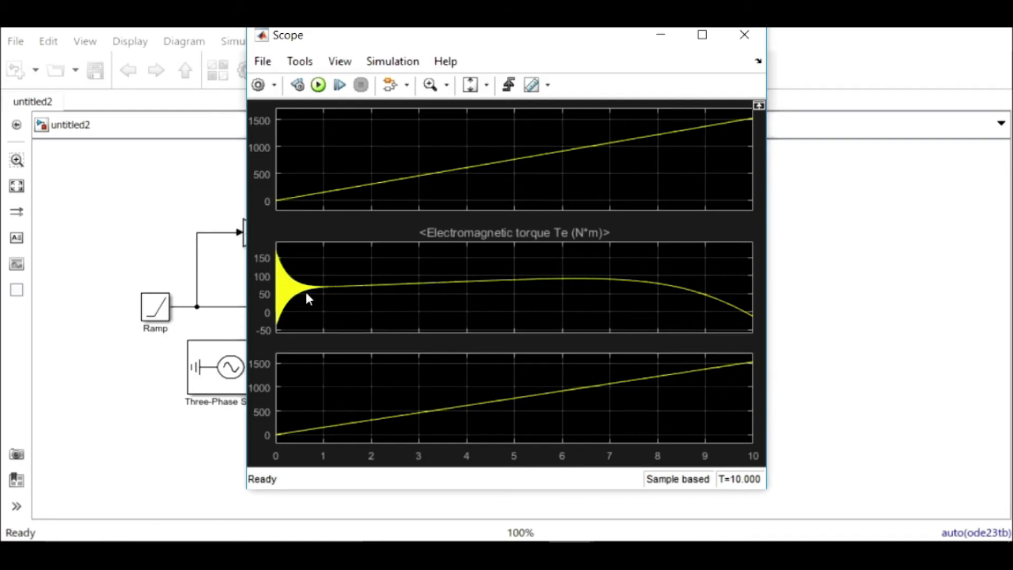
mouse_move(293, 307)
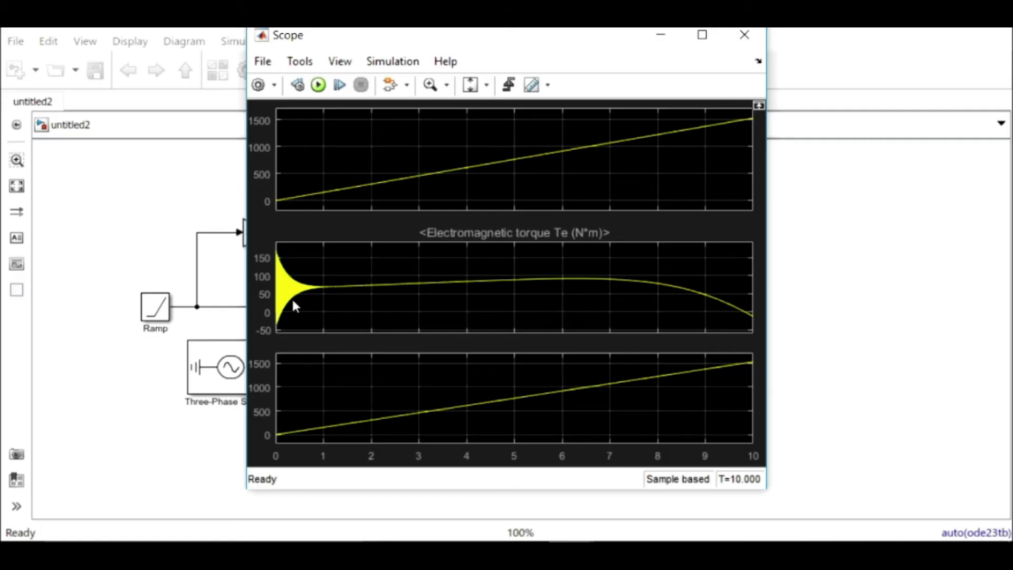
mouse_move(318, 313)
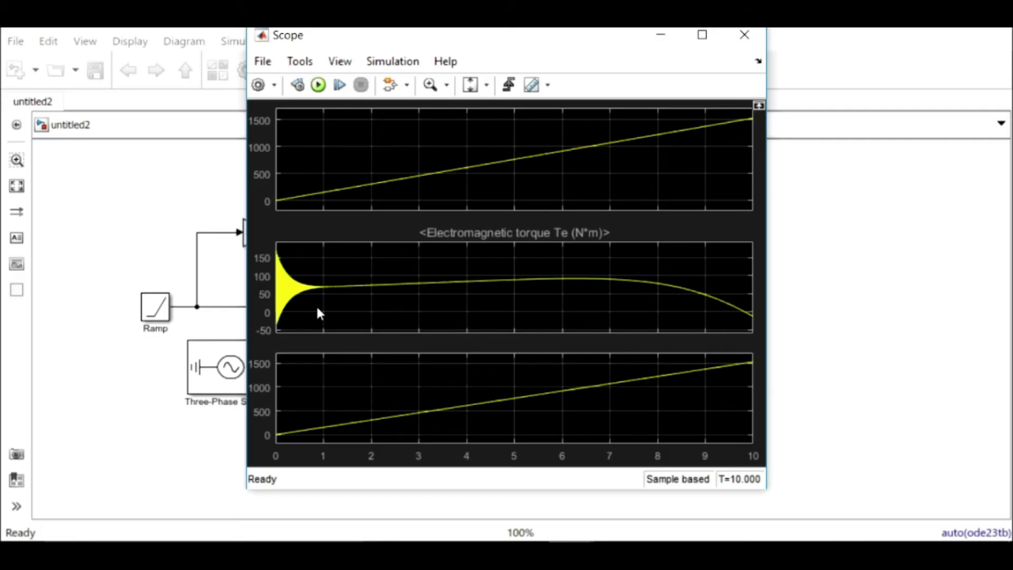
mouse_move(639, 143)
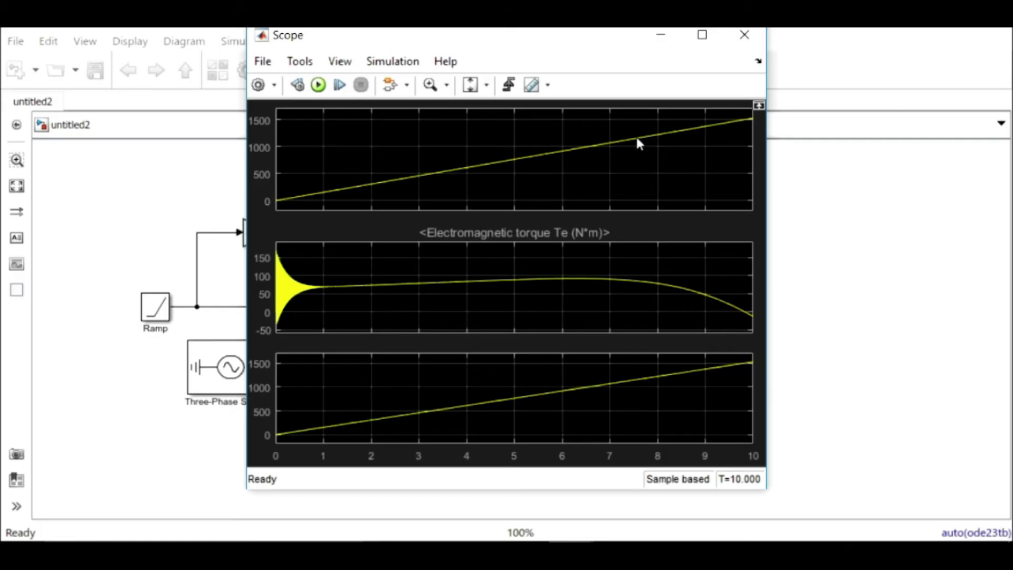
click(743, 34)
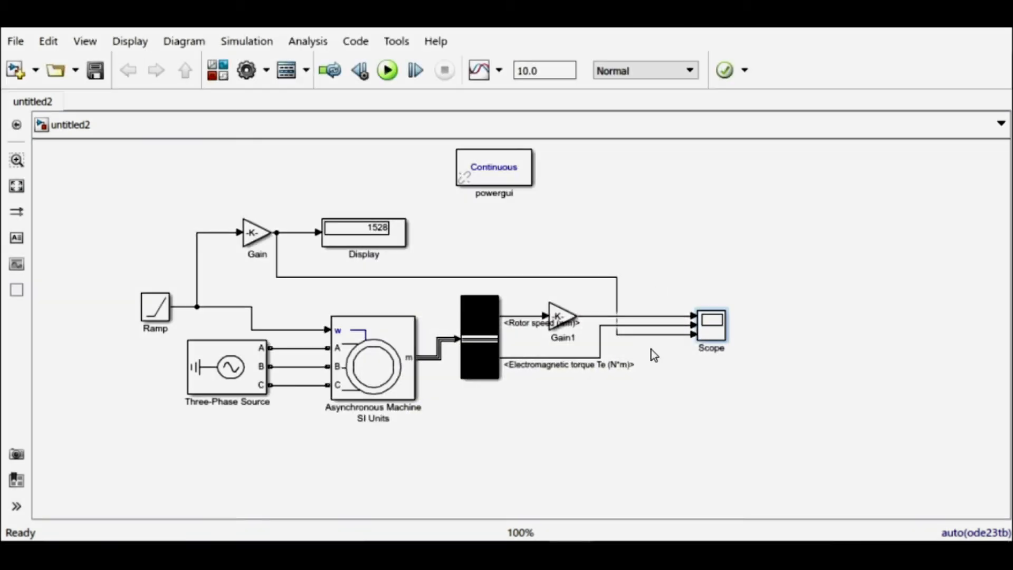
Step: Insert a Sample and Hold block between the electromagnetic torque line and the Scope's third input
text(sampl)
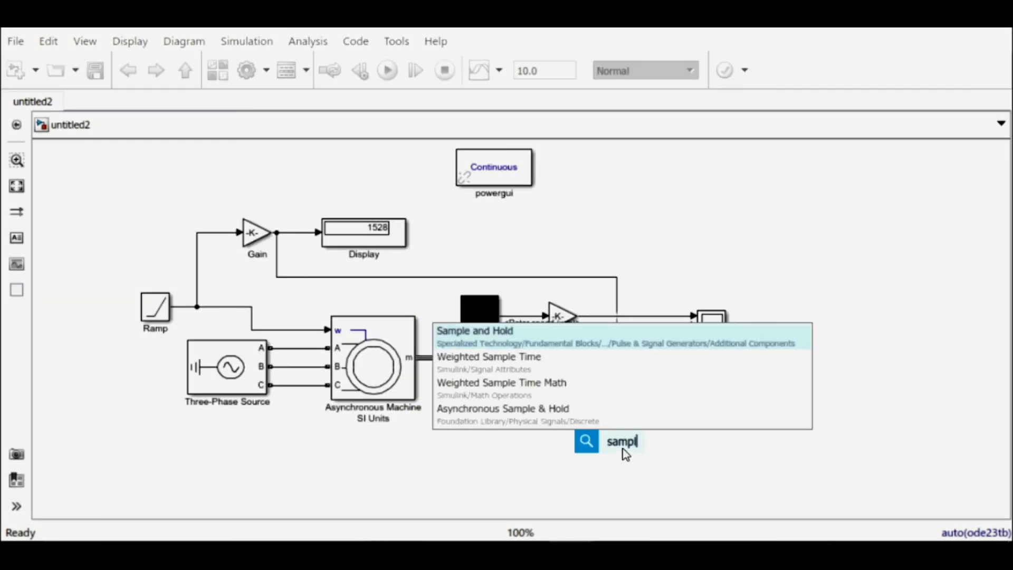
click(475, 330)
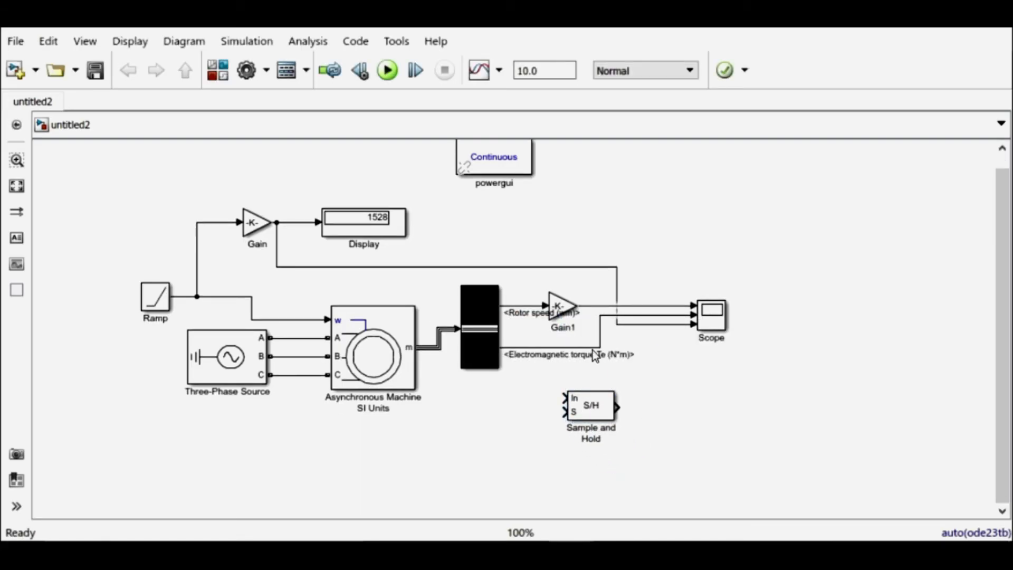
click(608, 326)
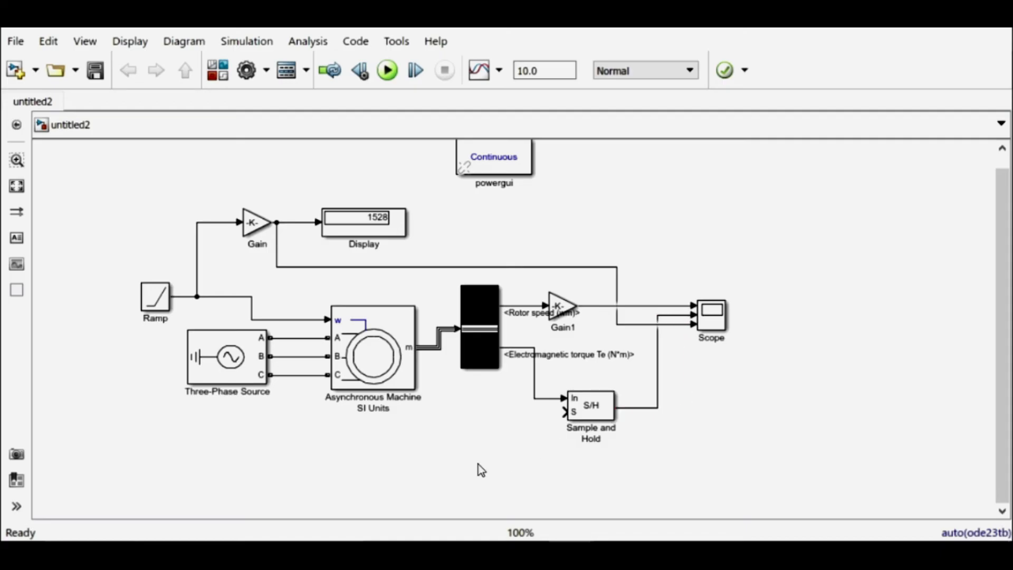
text(step)
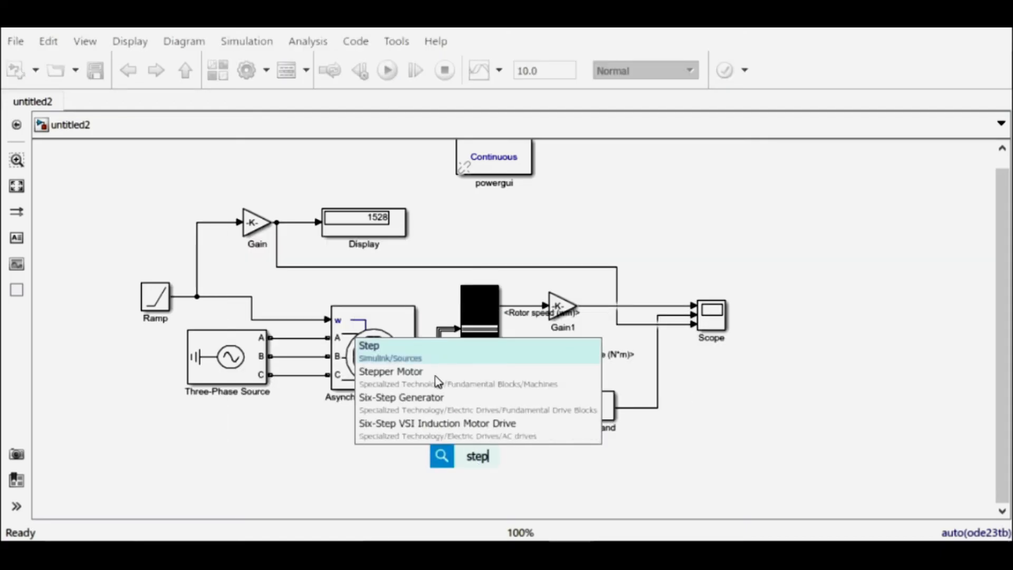
Step: Add a Step block with step time 1 as the Sample and Hold trigger, and review Sample and Hold settings
click(369, 345)
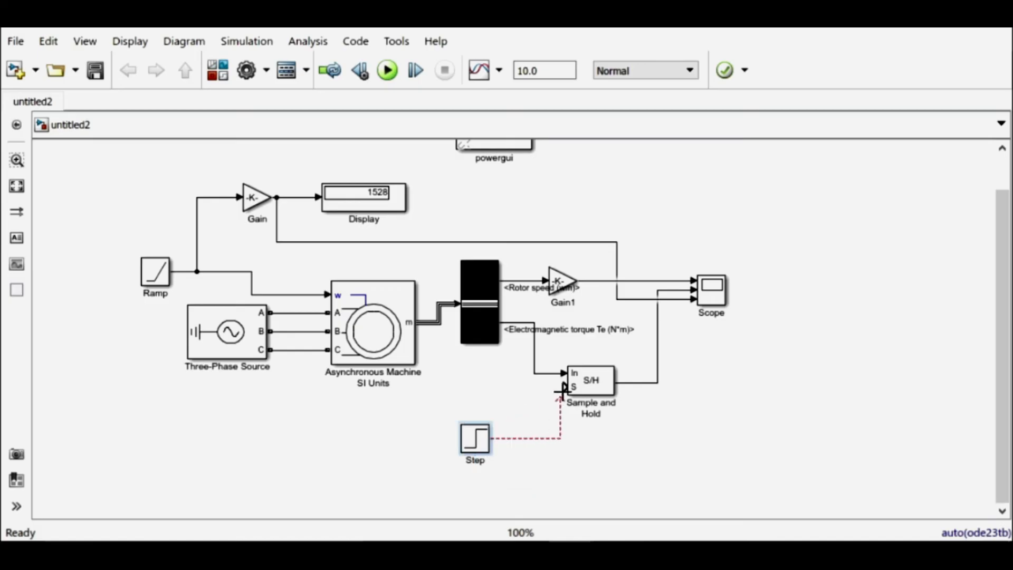
double_click(475, 439)
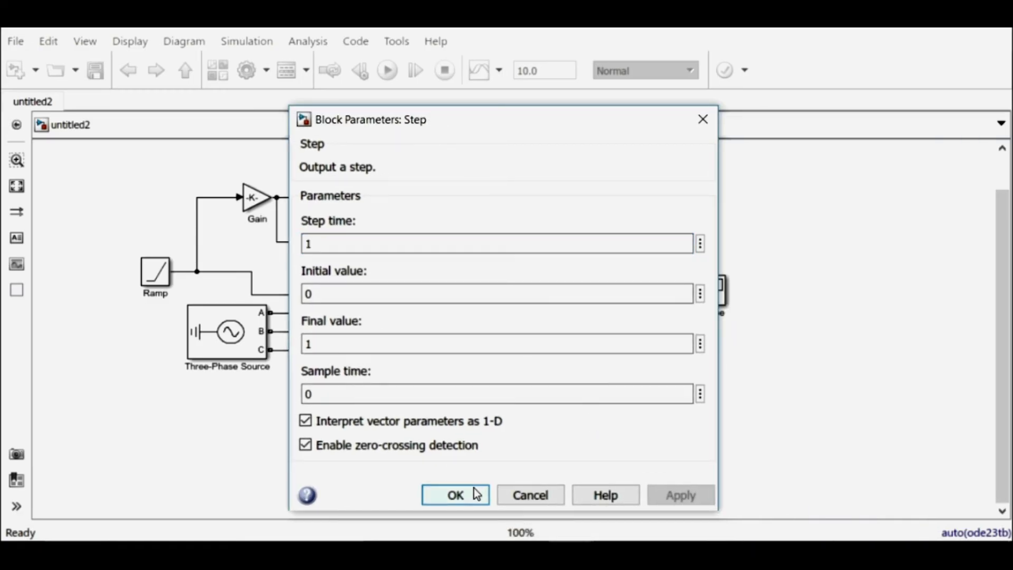
click(455, 495)
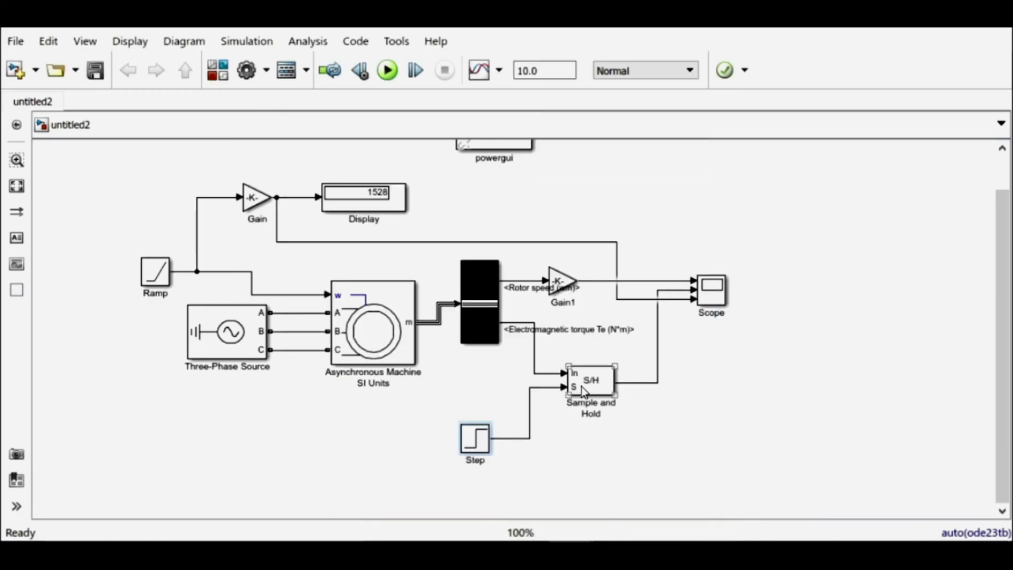
double_click(590, 380)
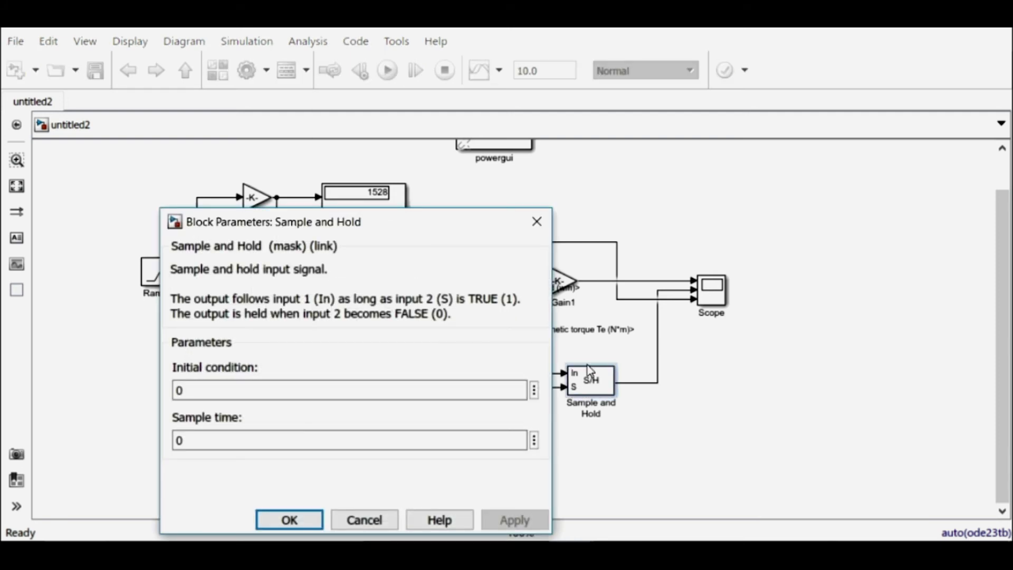
click(289, 519)
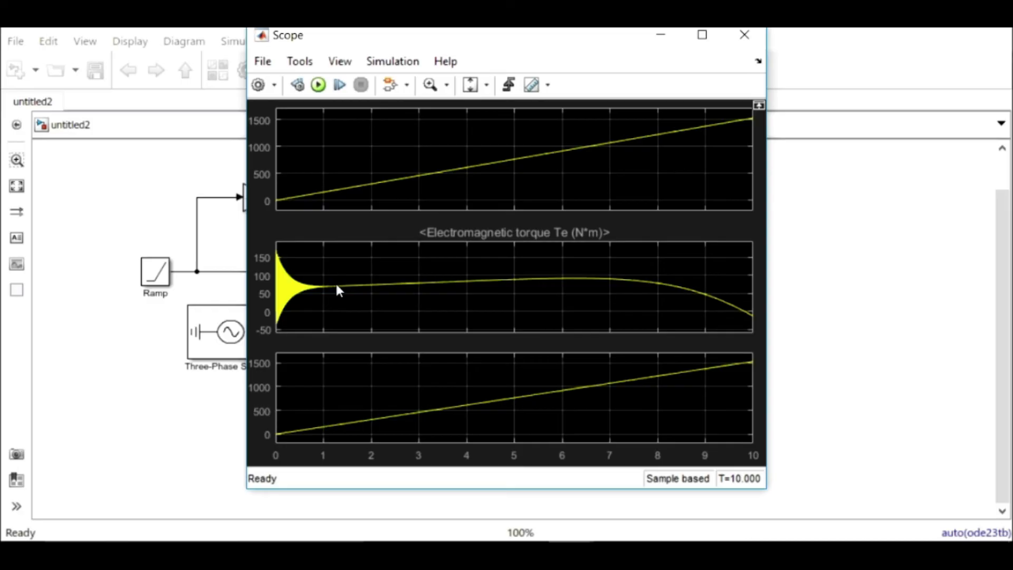
mouse_move(701, 36)
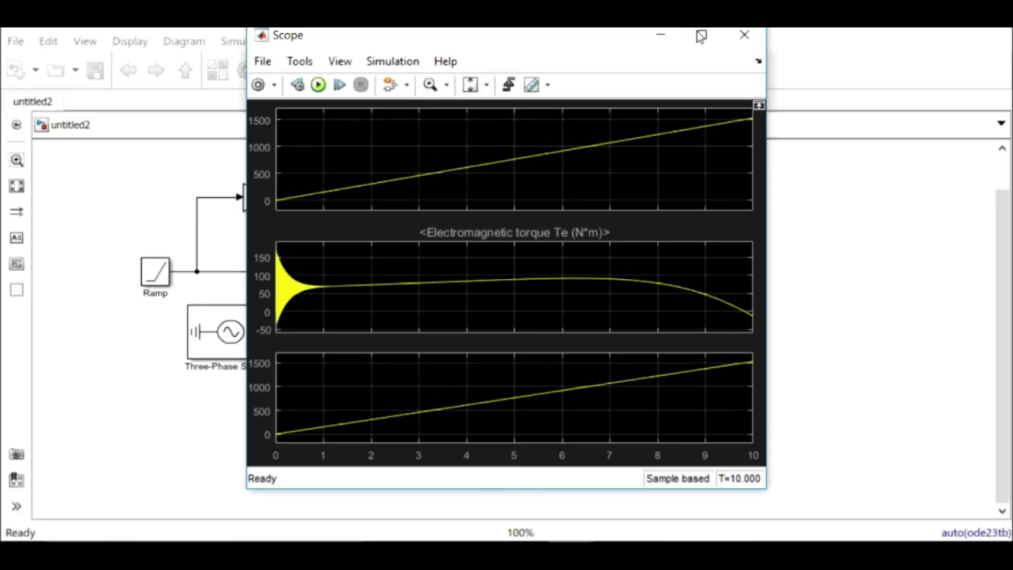
Step: Inspect the enlarged torque trace, then set the Sample and Hold initial condition to 70 and rerun
click(700, 35)
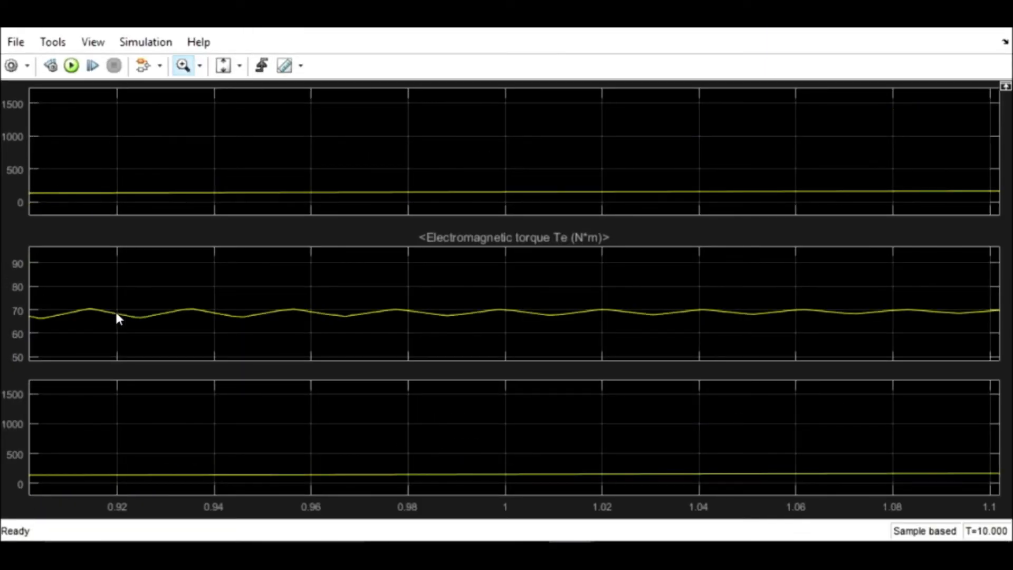
mouse_move(591, 222)
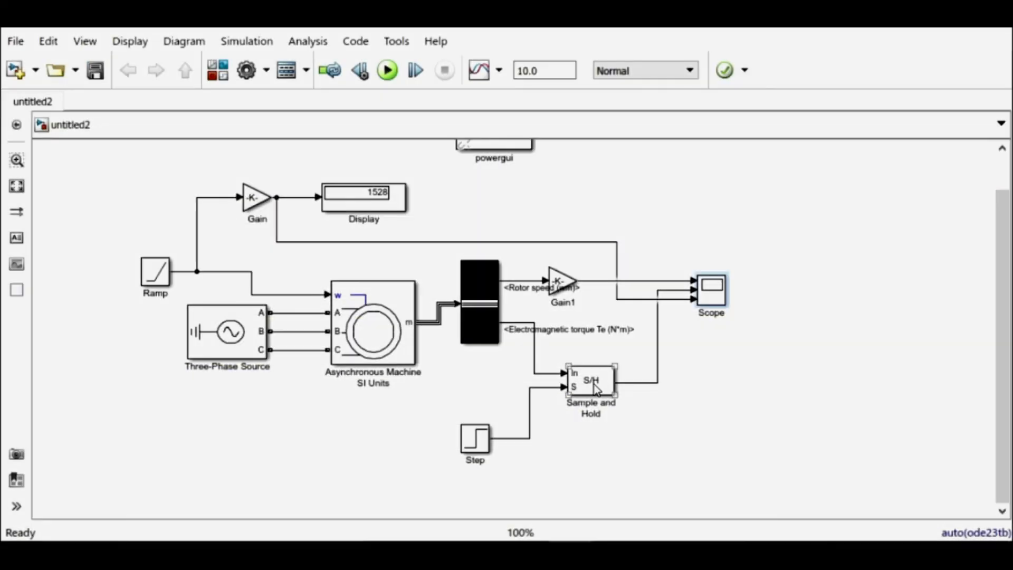
double_click(590, 380)
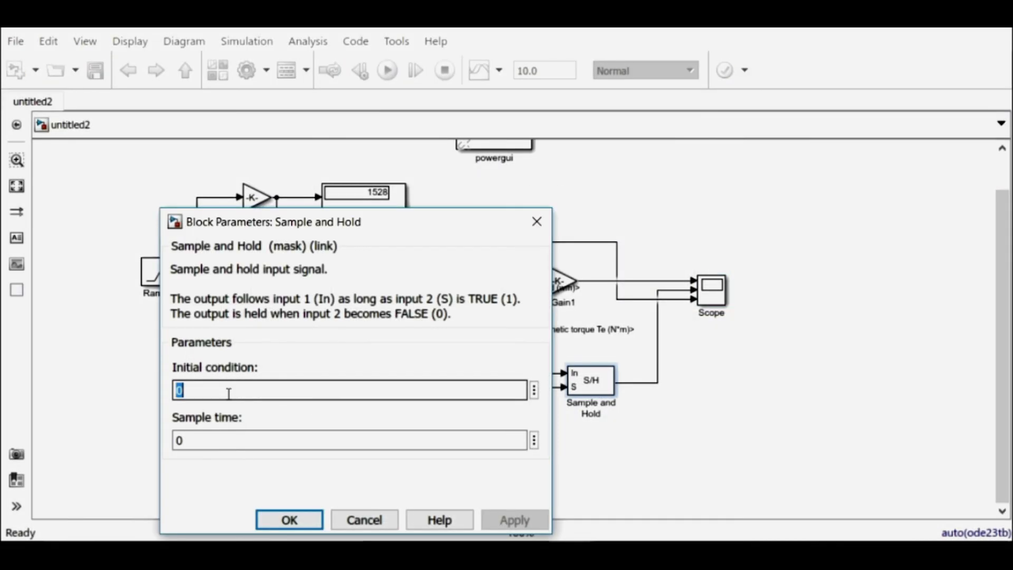
text(70)
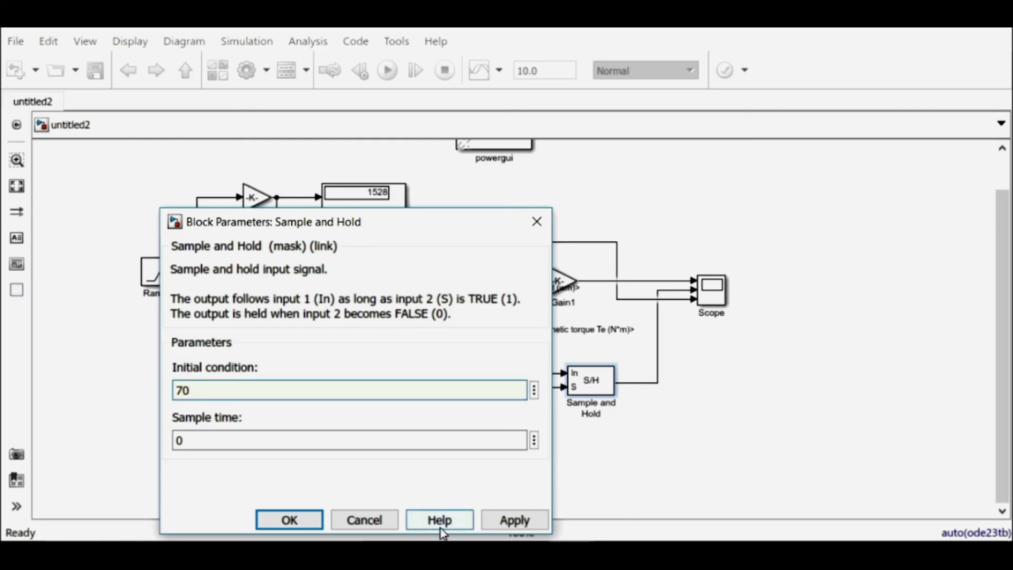
click(289, 520)
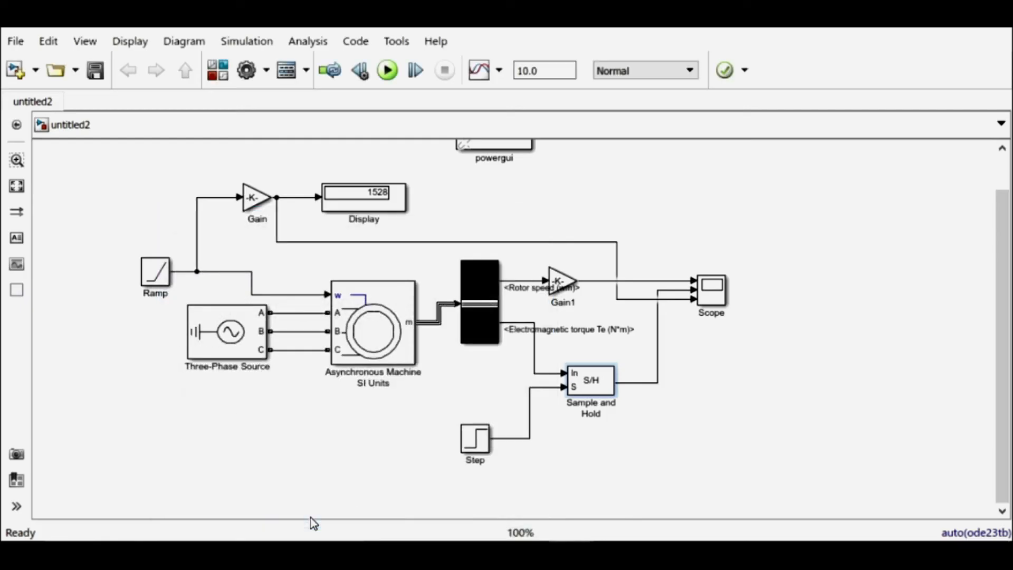
click(387, 70)
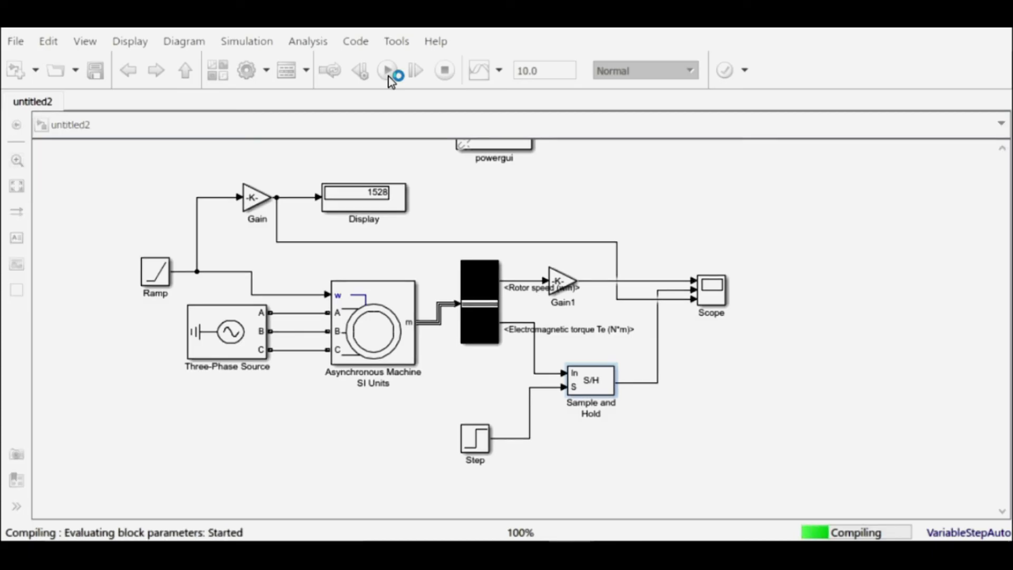
Step: Check the rerun Scope traces showing torque held at 70, then close the Scope
click(387, 71)
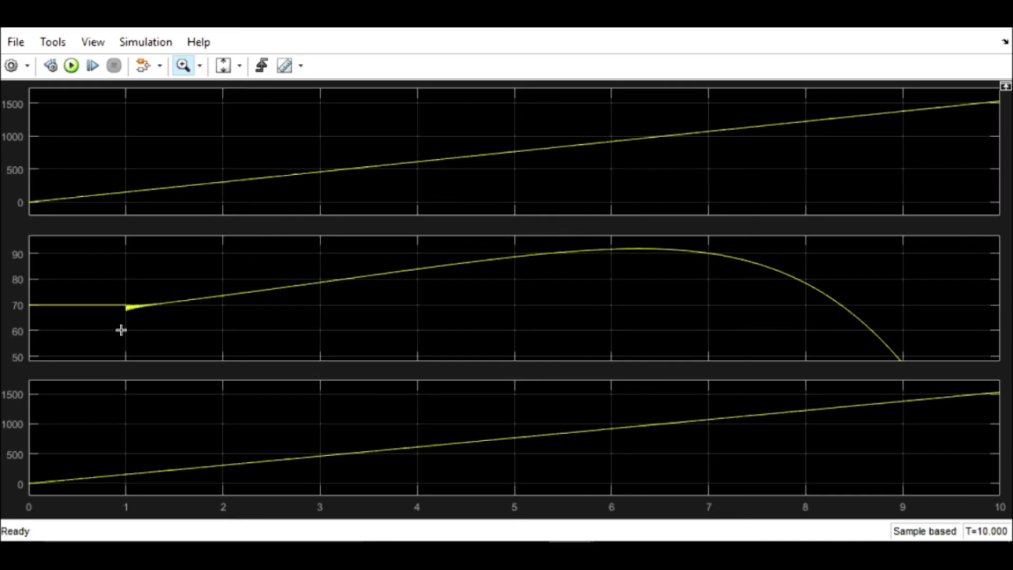
mouse_move(239, 157)
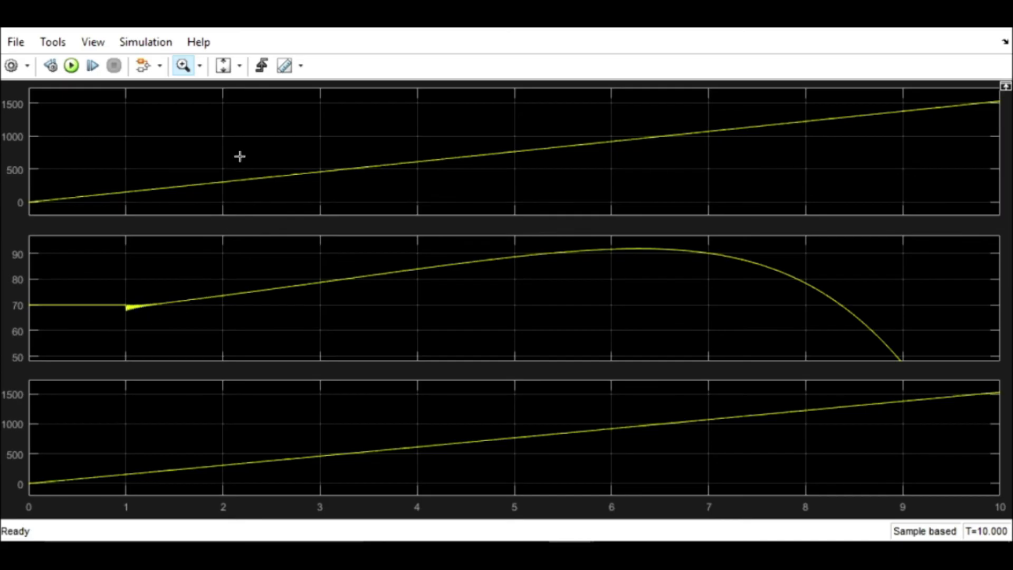
click(239, 65)
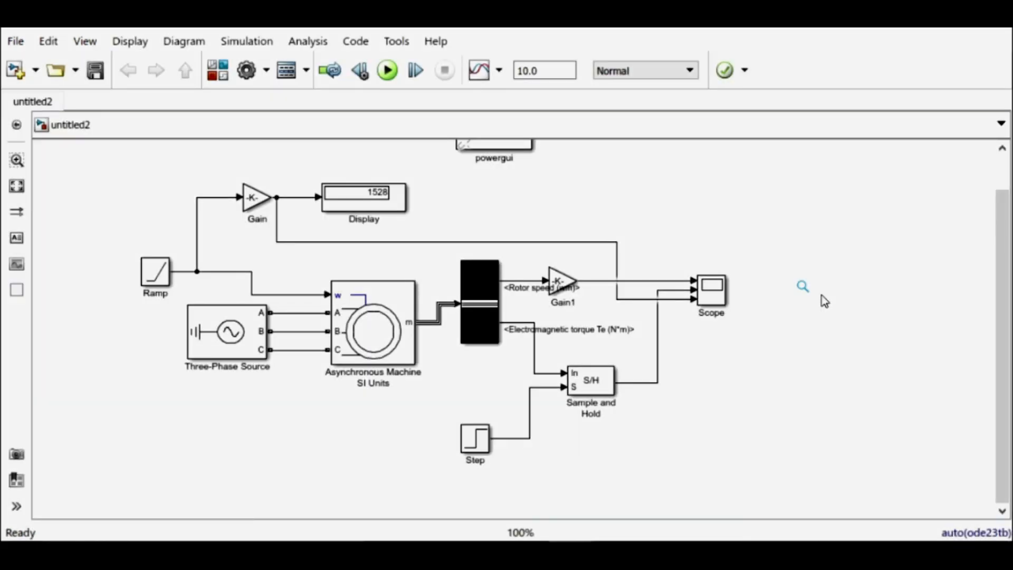
Step: Begin adding the Speed vs Torque XY Graph block to the model
click(387, 70)
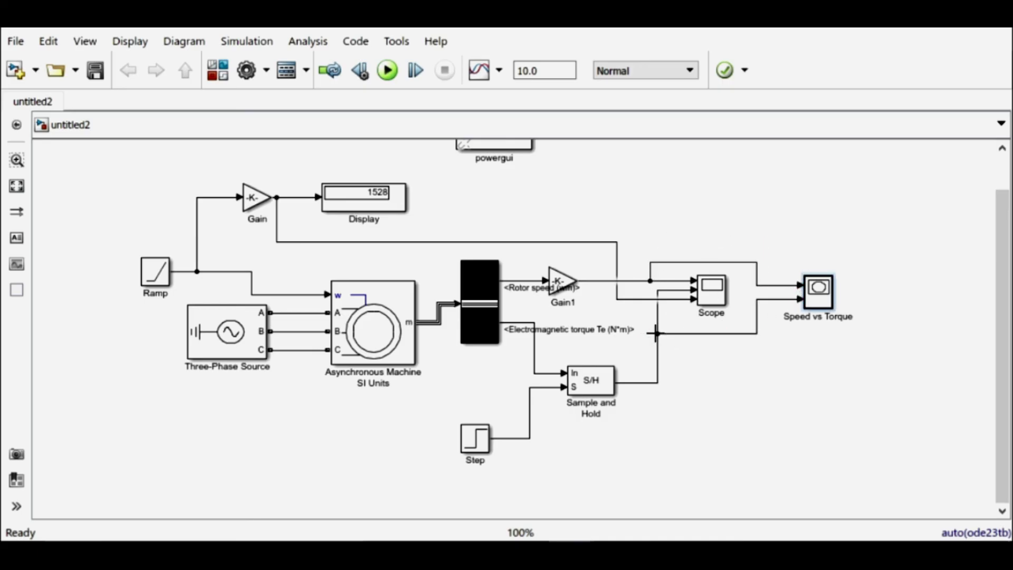
Step: Set the Speed vs Torque graph to X 0–1500, Y 0–100 and sample time 0.5
double_click(818, 291)
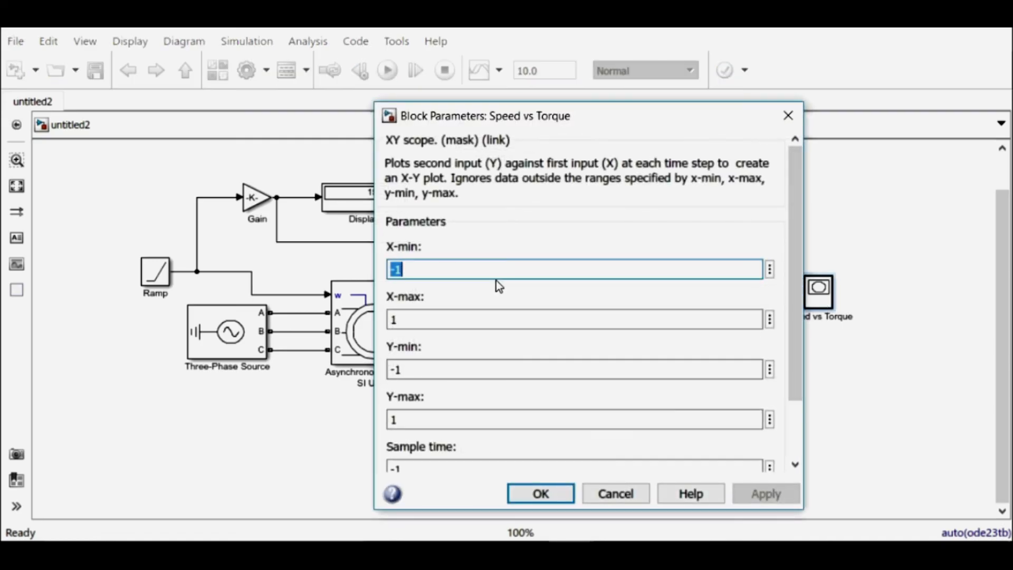
text(0)
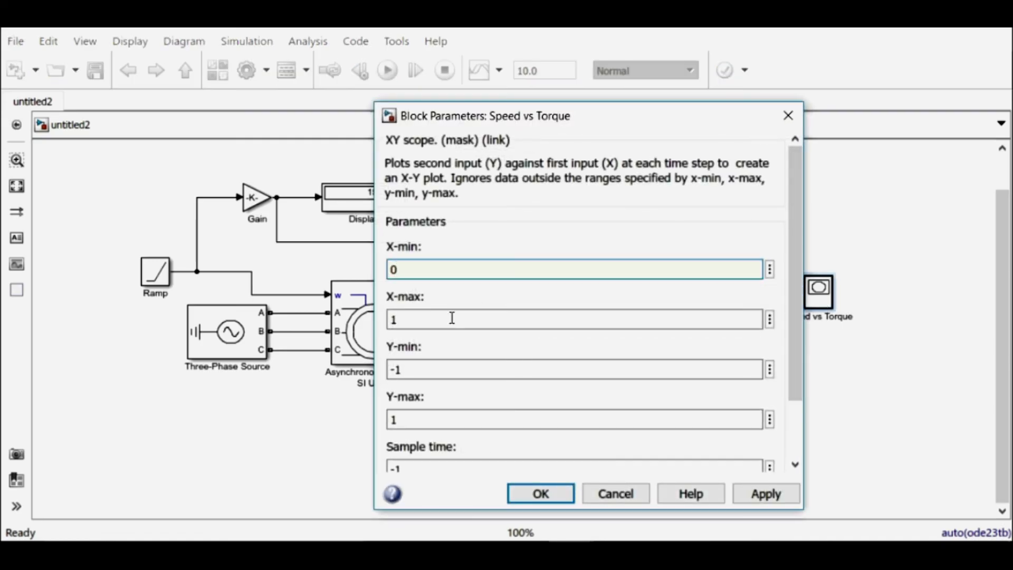
text(1500)
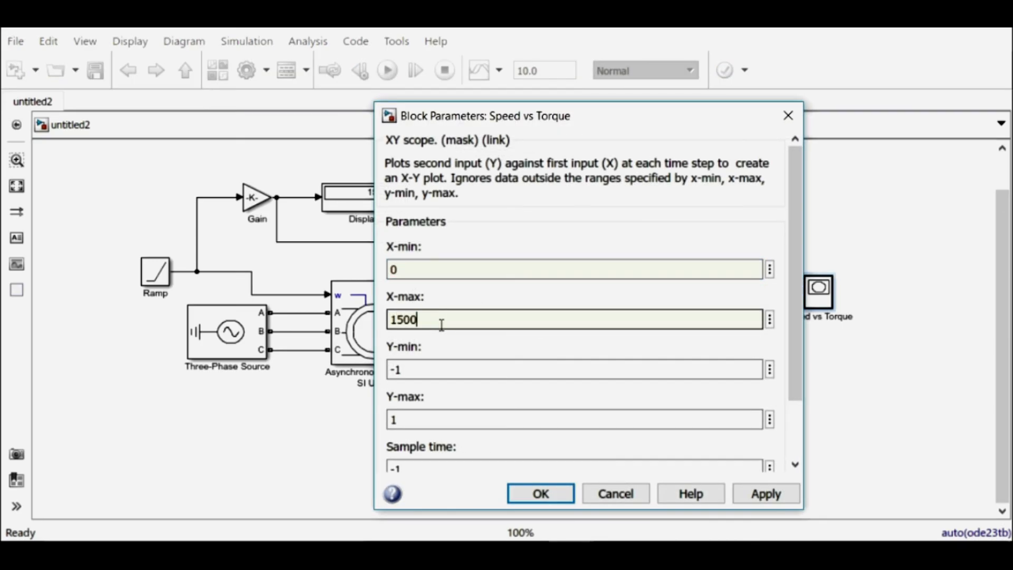
click(575, 369)
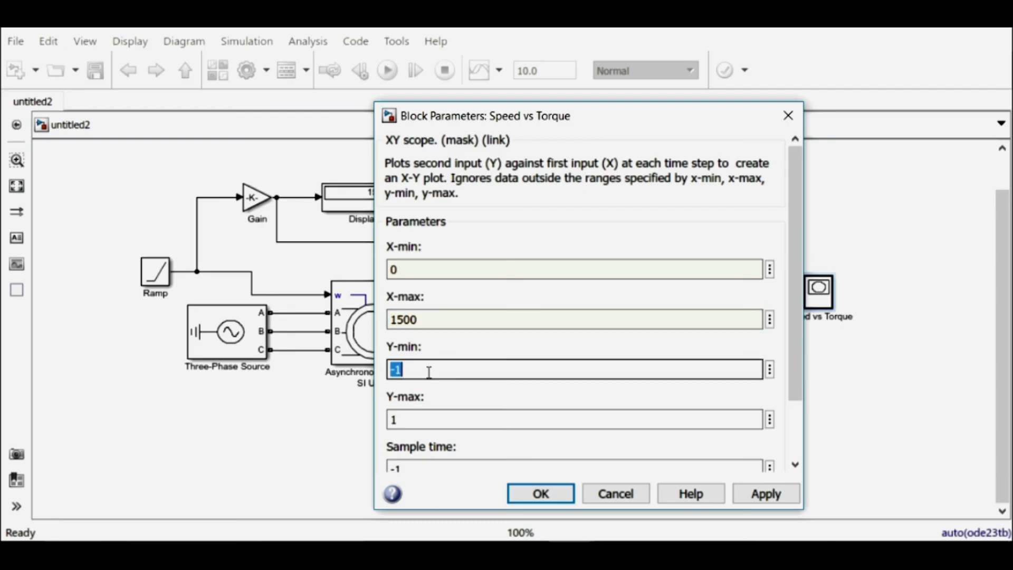
text(0)
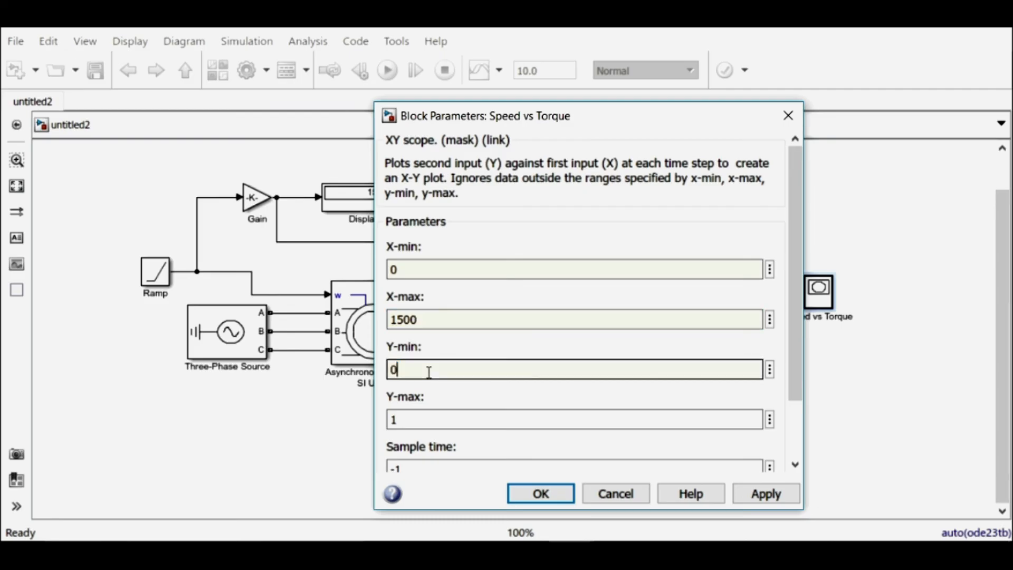
text(100)
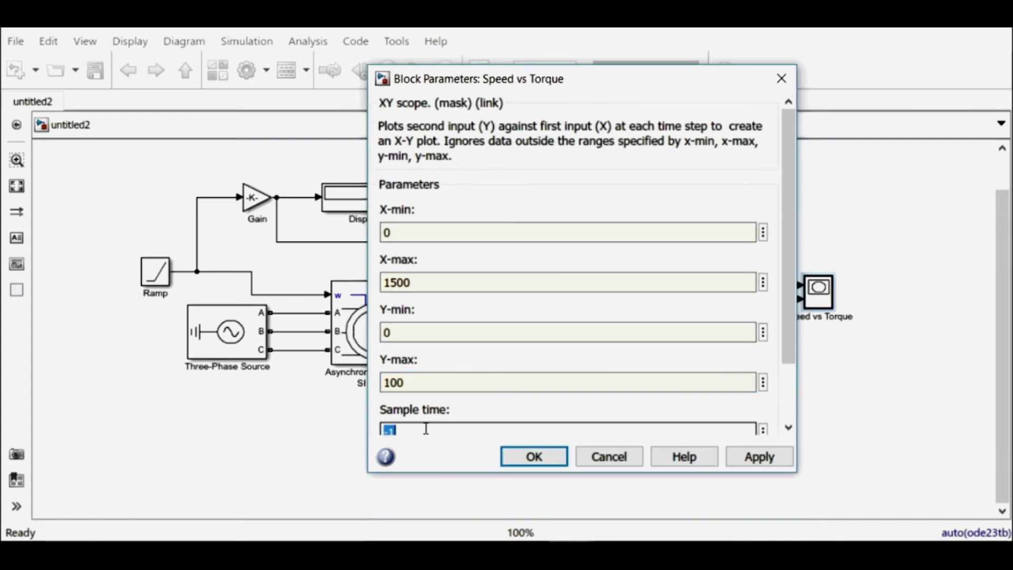
text(0.5)
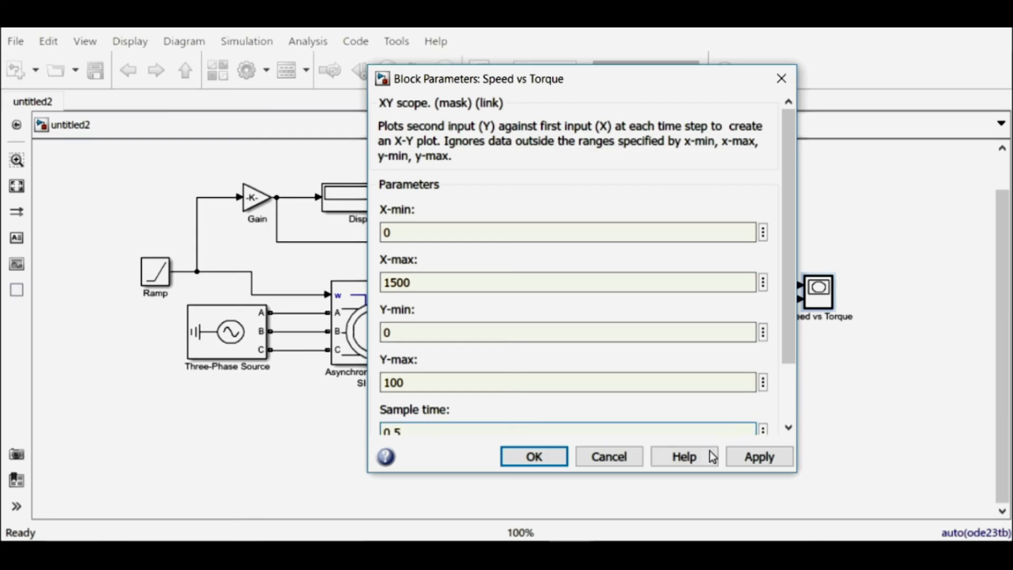
scroll(down, 3)
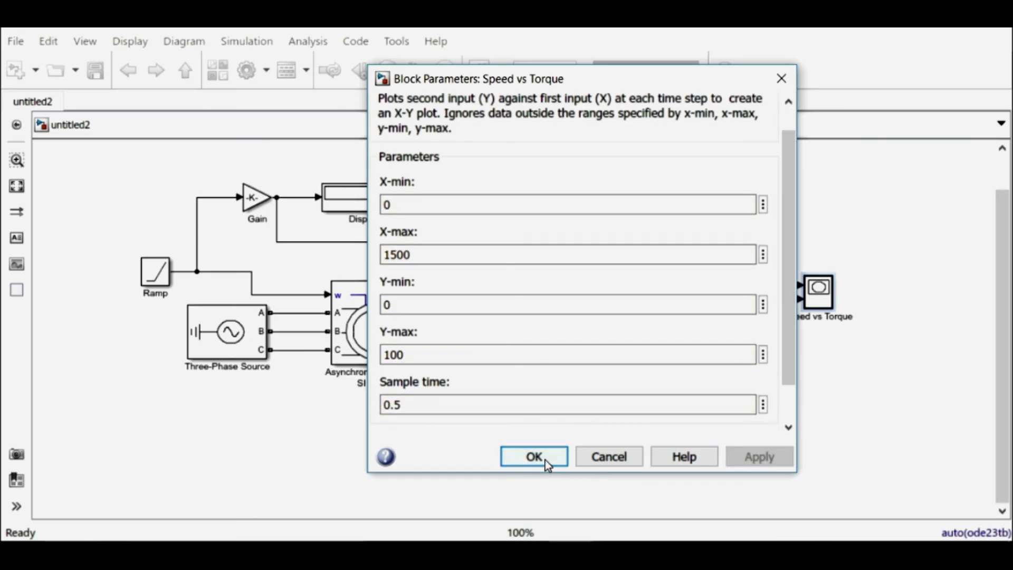
click(533, 456)
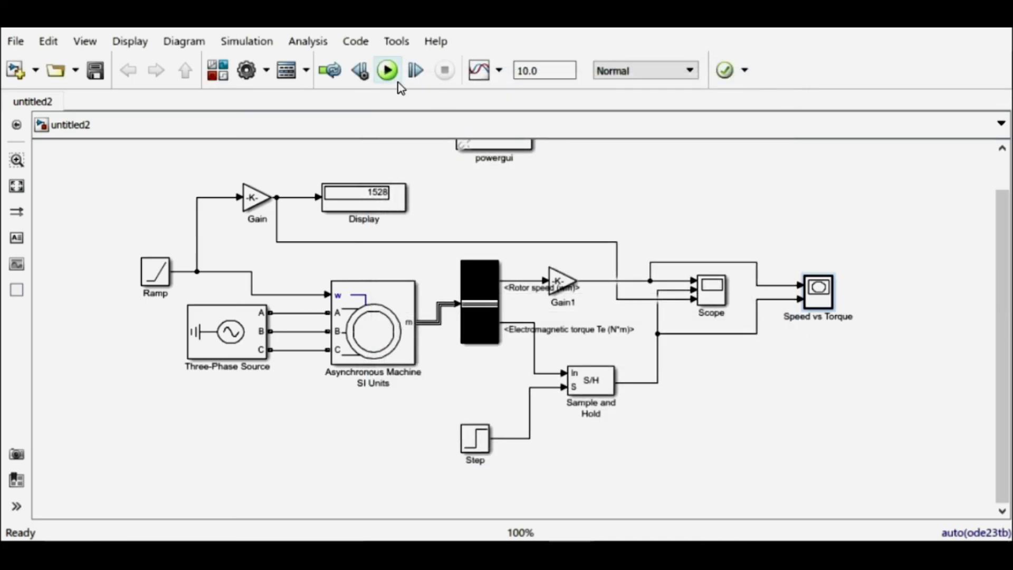
Step: Run the simulation so the XY graph plots torque versus speed, peaking near 90
click(387, 69)
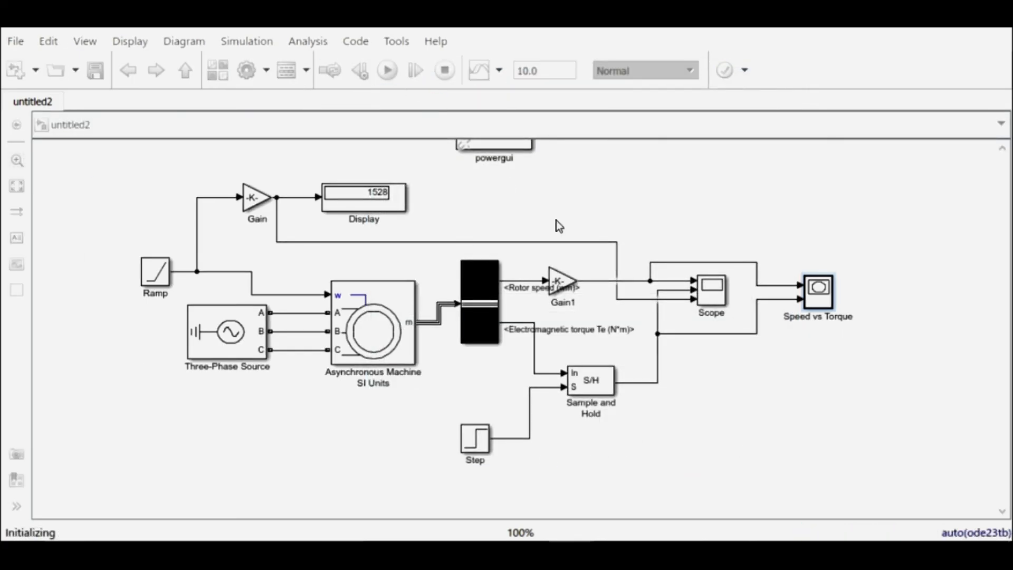
click(386, 69)
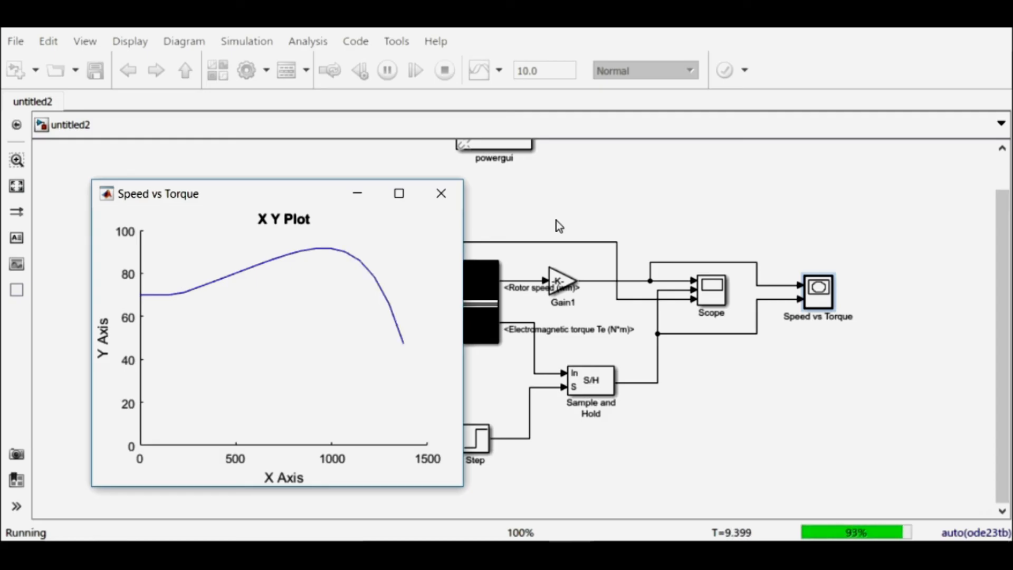